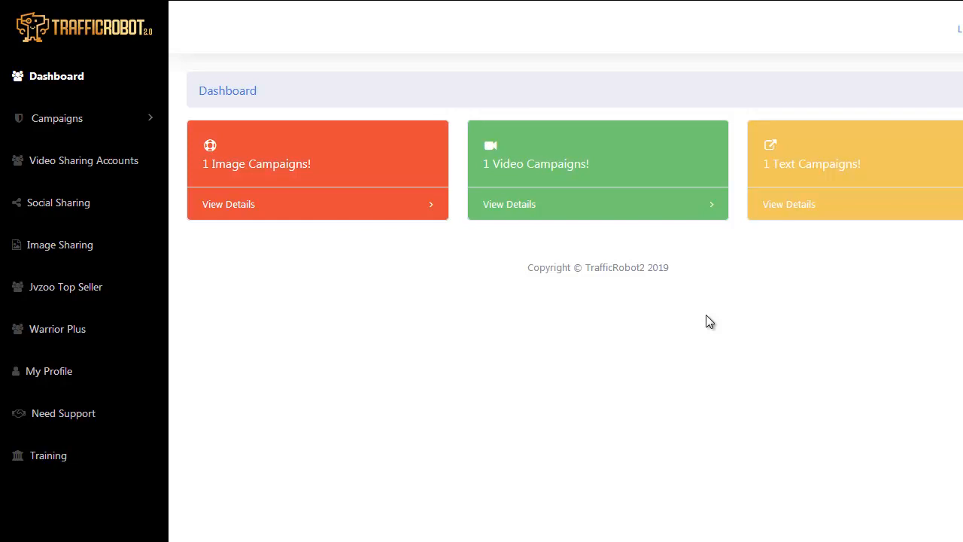
{"action": "mouse_move", "coordinate": [666, 202]}
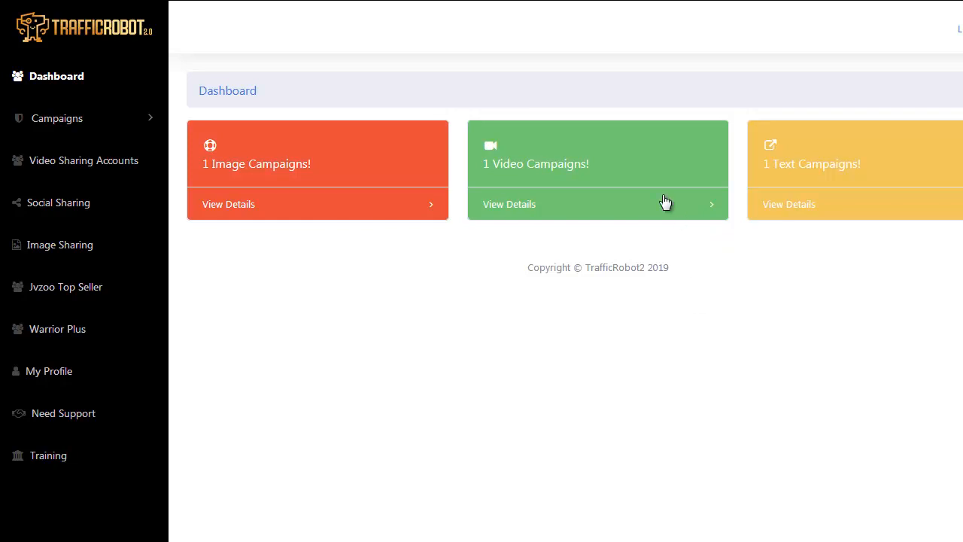
{"action": "mouse_move", "coordinate": [675, 151]}
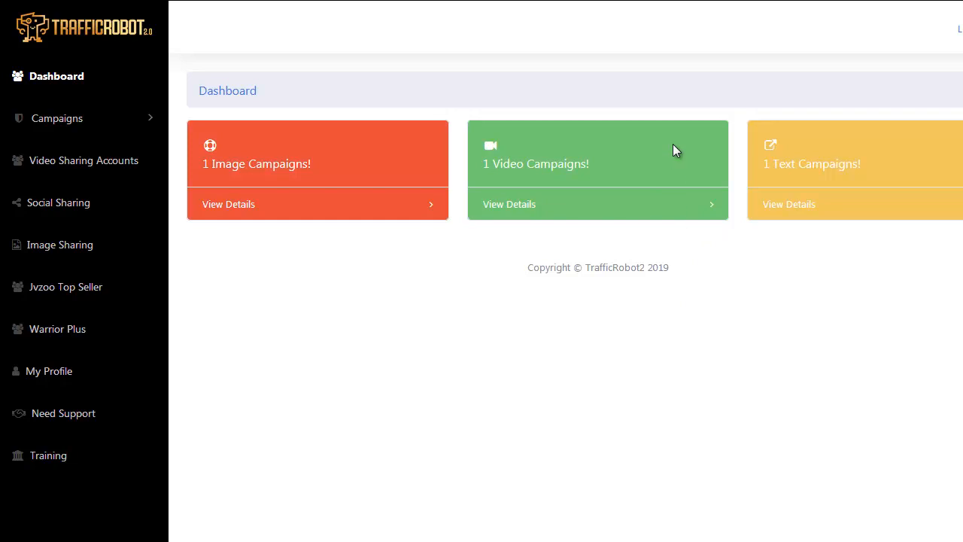
{"action": "mouse_move", "coordinate": [668, 149]}
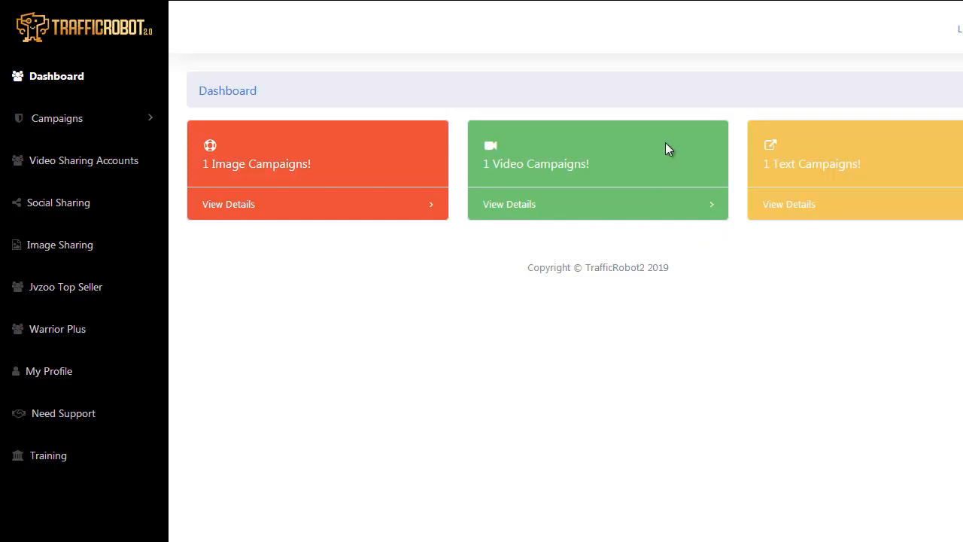
{"action": "mouse_move", "coordinate": [376, 199]}
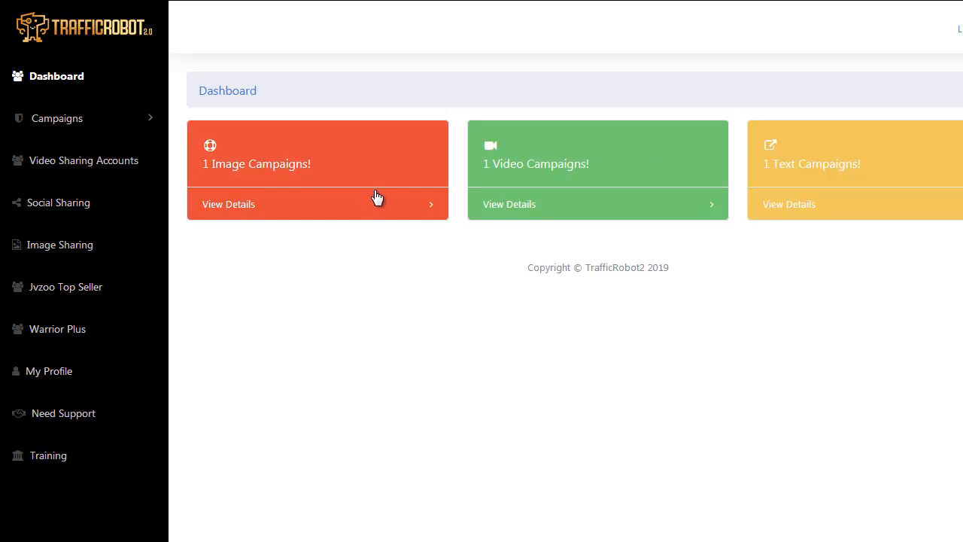
{"action": "mouse_move", "coordinate": [370, 167]}
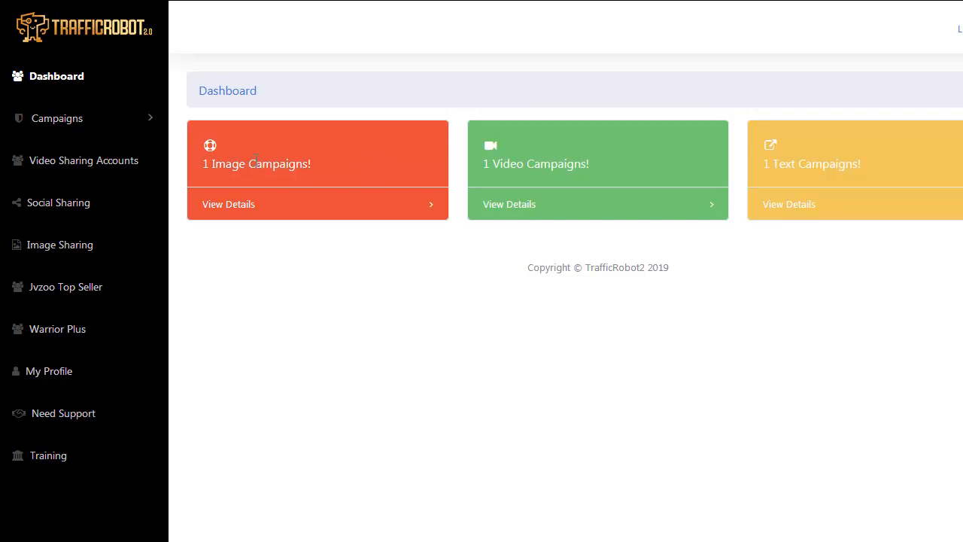
{"action": "mouse_move", "coordinate": [75, 164]}
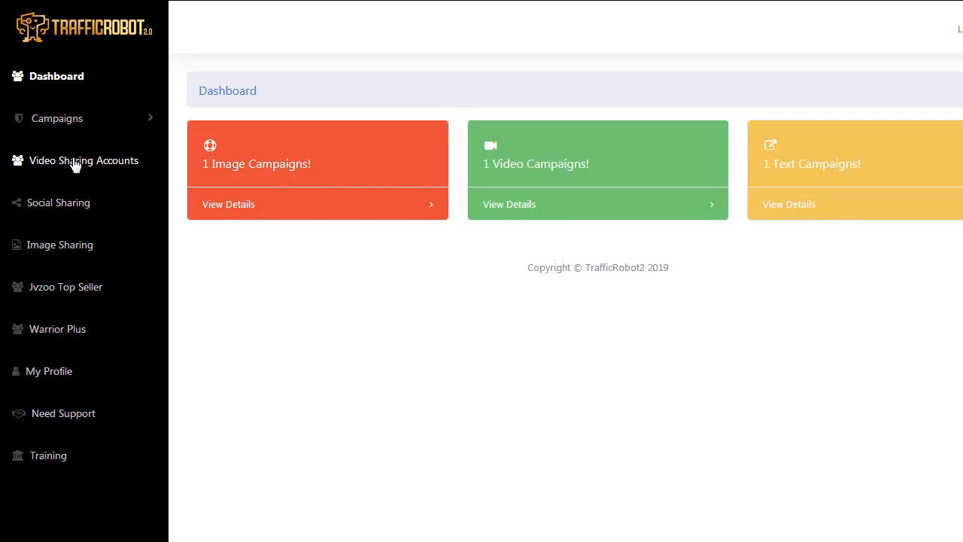
{"action": "mouse_move", "coordinate": [68, 118]}
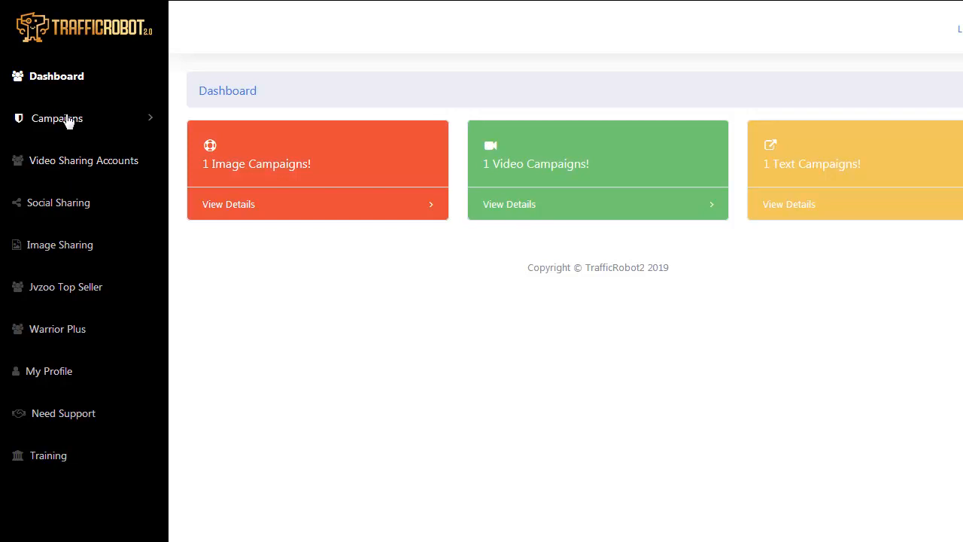
- Start a New Campaign from the Campaigns menu and review the blank Video form fields
{"action": "left_click", "coordinate": [57, 117]}
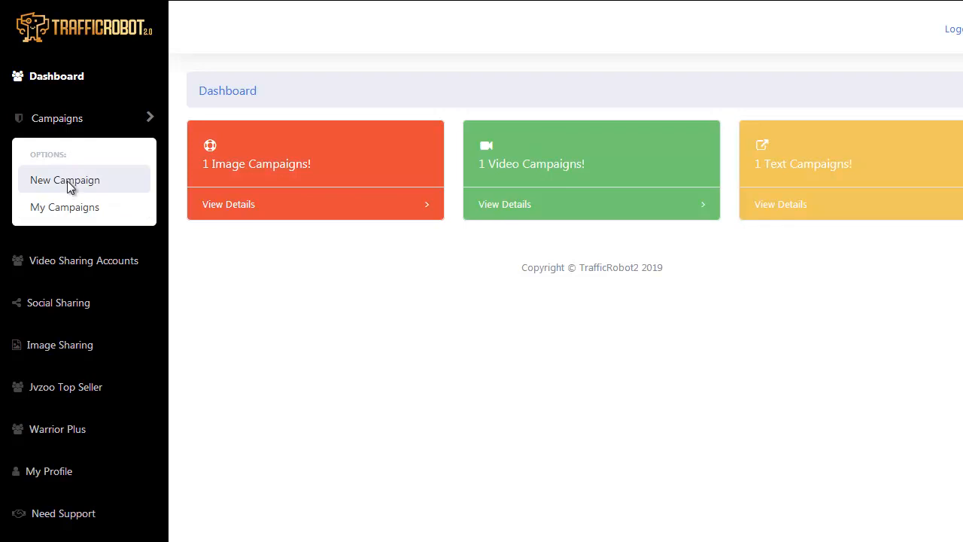
{"action": "left_click", "coordinate": [63, 180]}
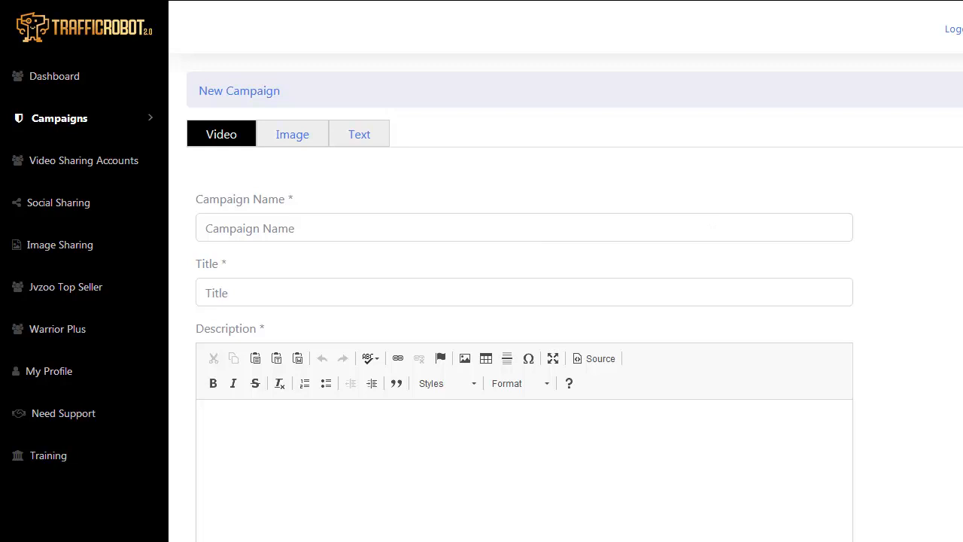
{"action": "scroll", "scroll_direction": "down", "scroll_amount": 3}
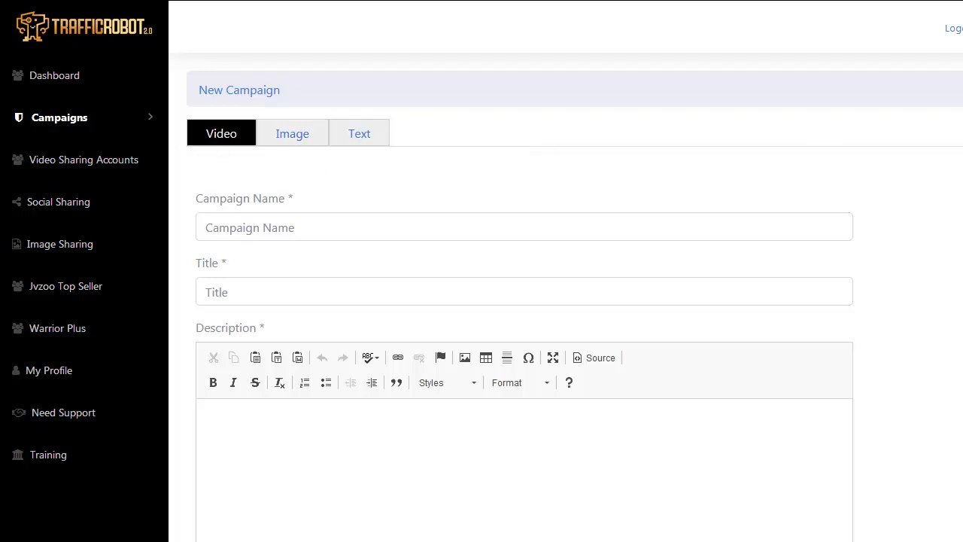
{"action": "scroll", "scroll_direction": "down", "scroll_amount": 3}
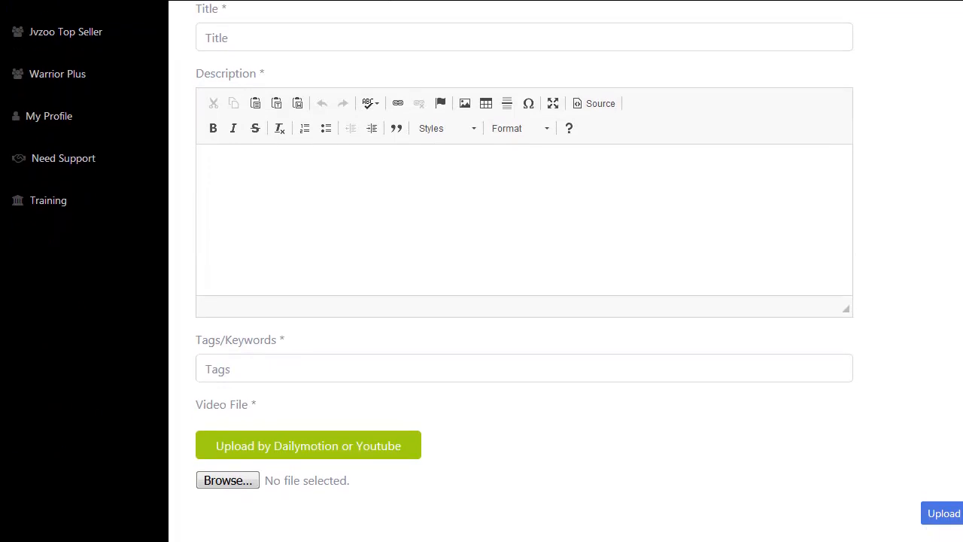
{"action": "scroll", "scroll_direction": "down", "scroll_amount": 3}
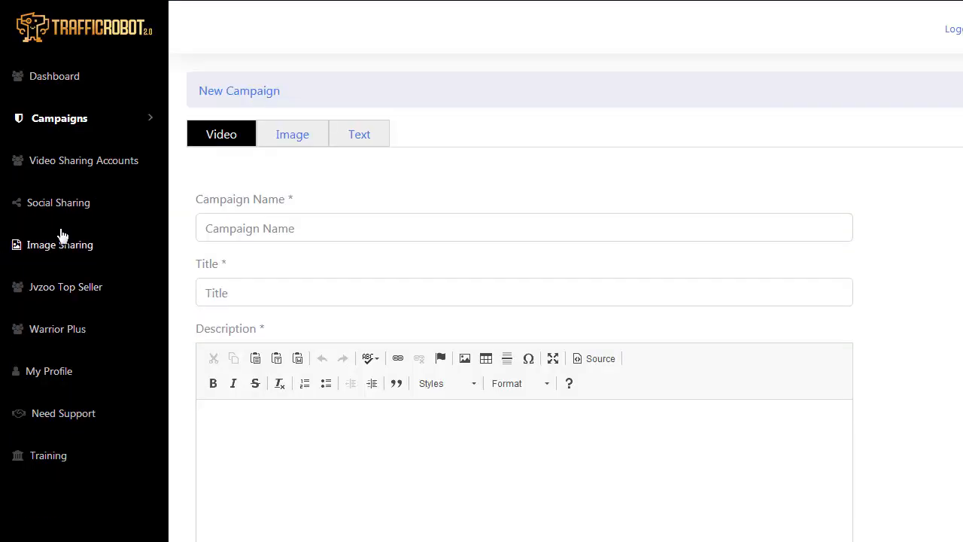
{"action": "mouse_move", "coordinate": [72, 159]}
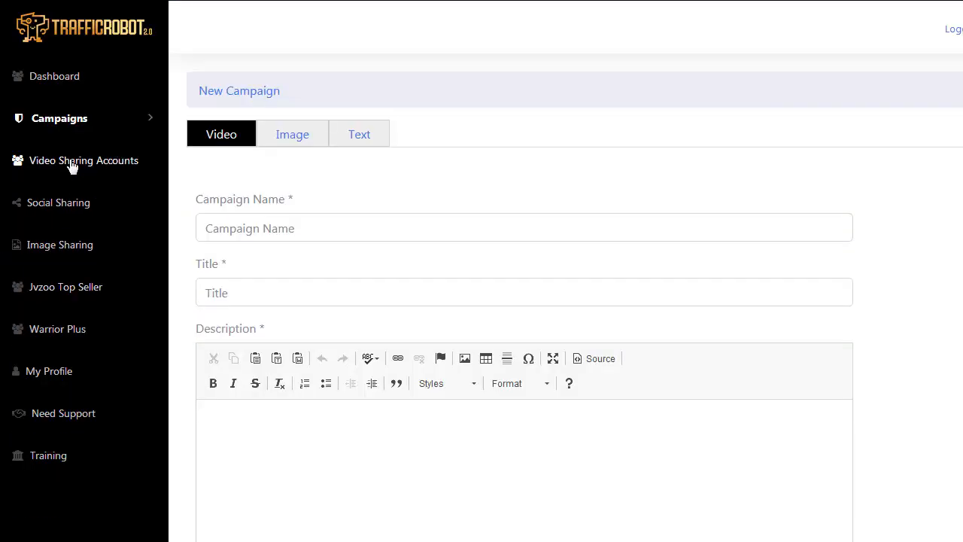
- Show the Video Sharing Accounts page with Dailymotion and YouTube connections
{"action": "left_click", "coordinate": [84, 159]}
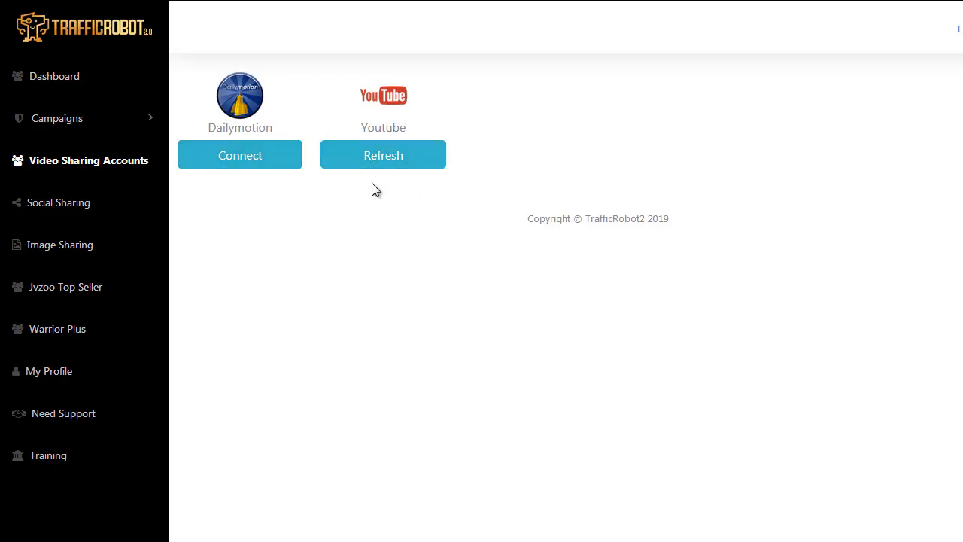
{"action": "mouse_move", "coordinate": [74, 177]}
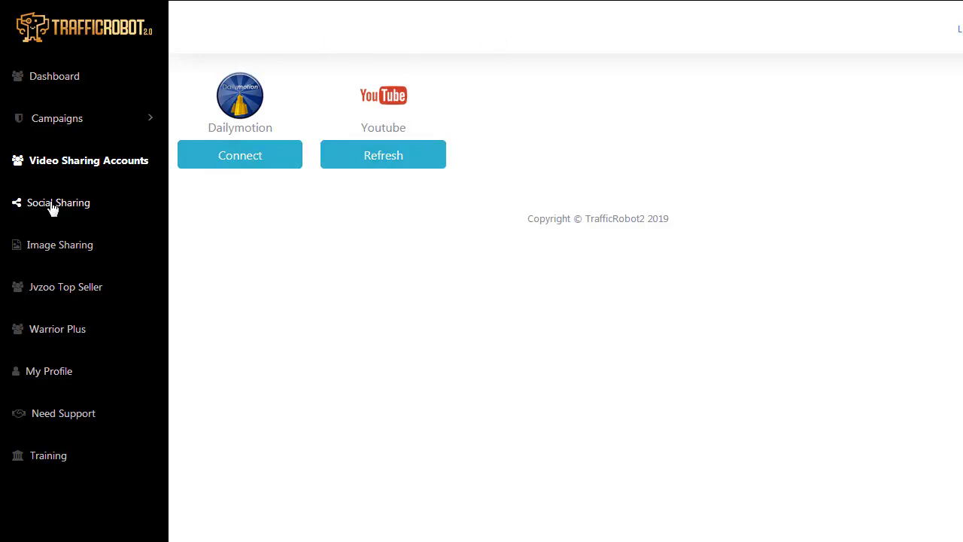
- Show the Social Sharing accounts page listing Twitter, LinkedIn and other networks
{"action": "left_click", "coordinate": [57, 201]}
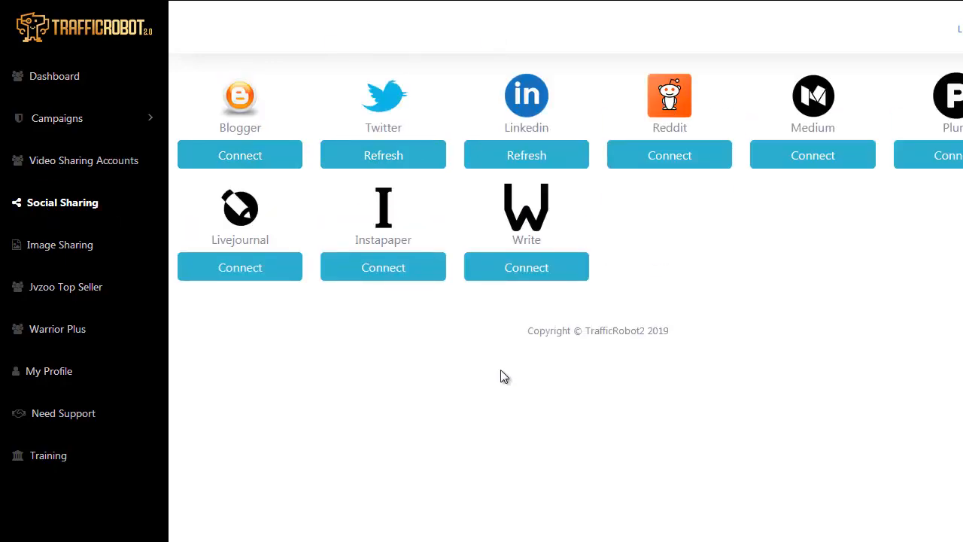
{"action": "mouse_move", "coordinate": [498, 388]}
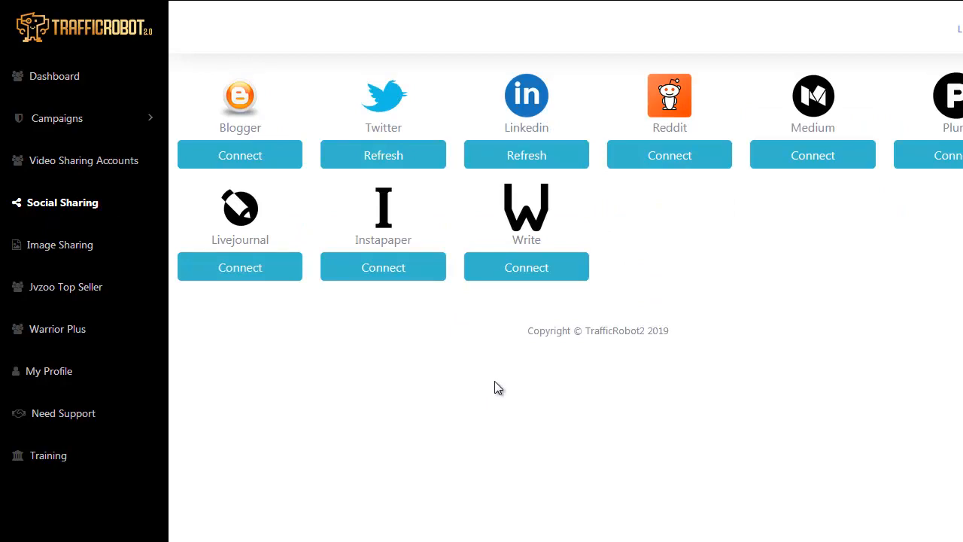
{"action": "mouse_move", "coordinate": [522, 384]}
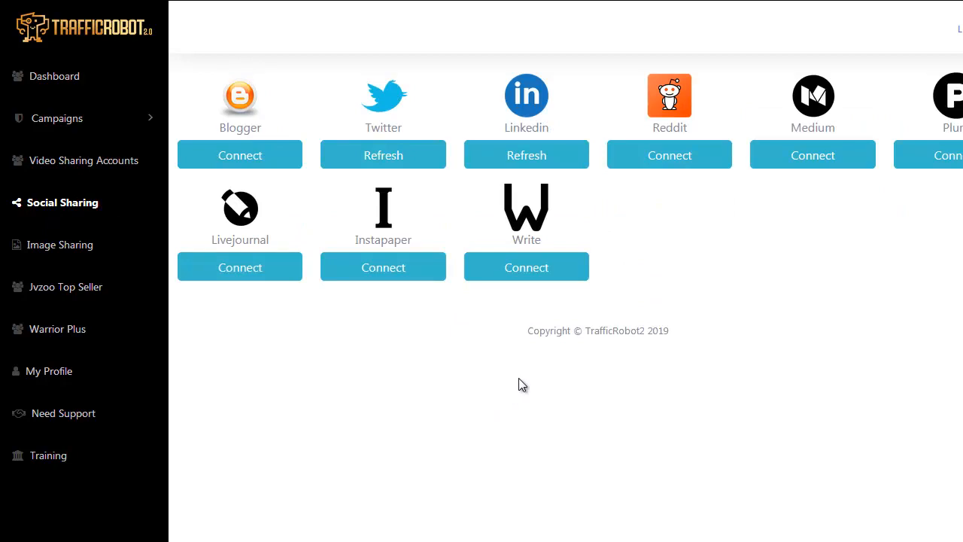
{"action": "mouse_move", "coordinate": [533, 418]}
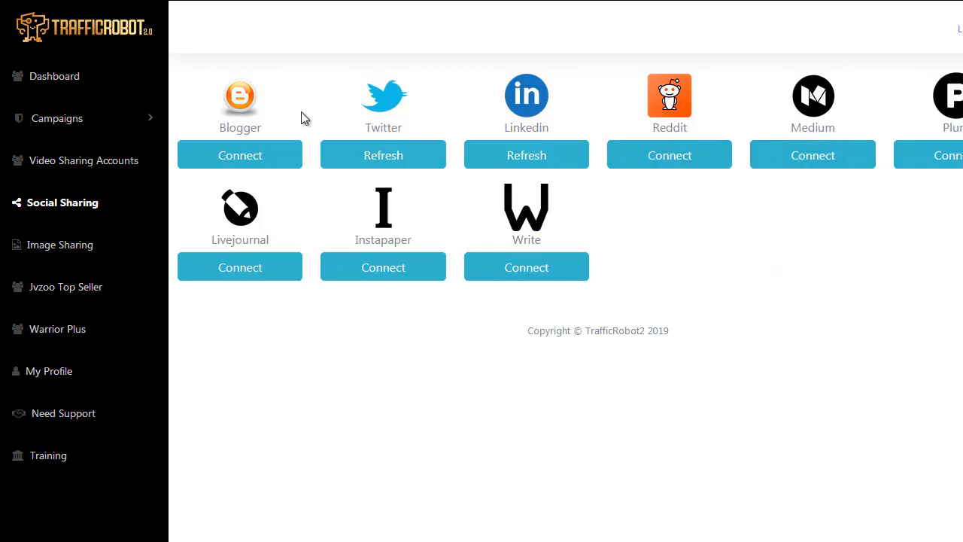
{"action": "mouse_move", "coordinate": [728, 128]}
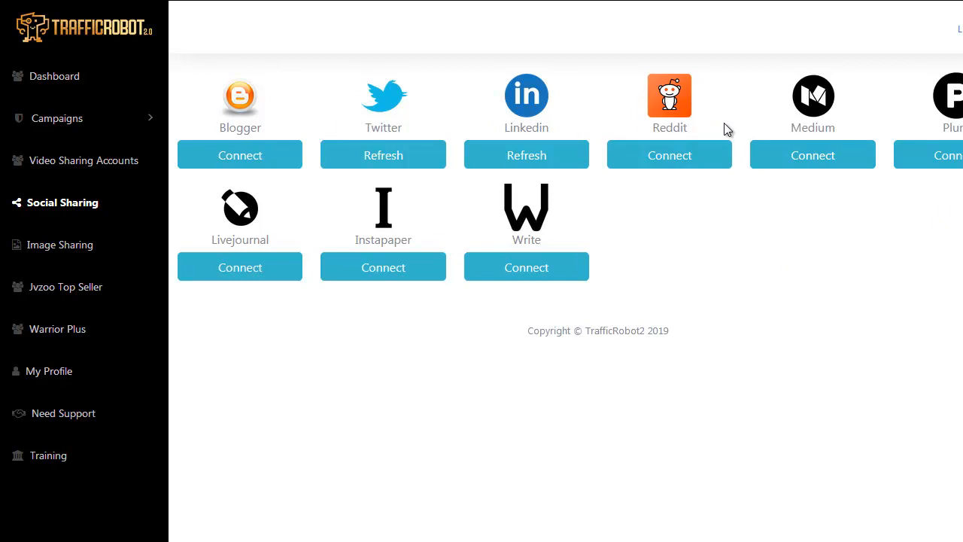
{"action": "mouse_move", "coordinate": [519, 183]}
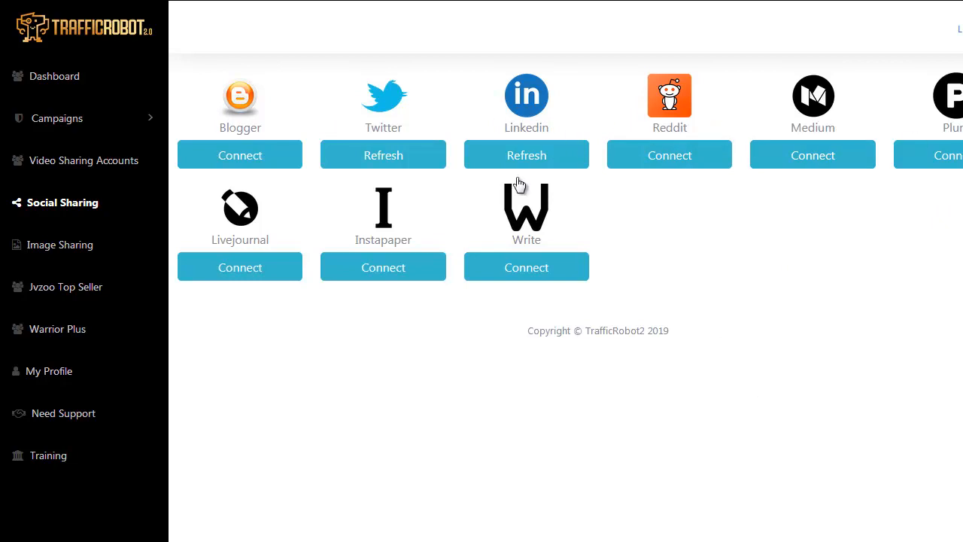
{"action": "mouse_move", "coordinate": [263, 242]}
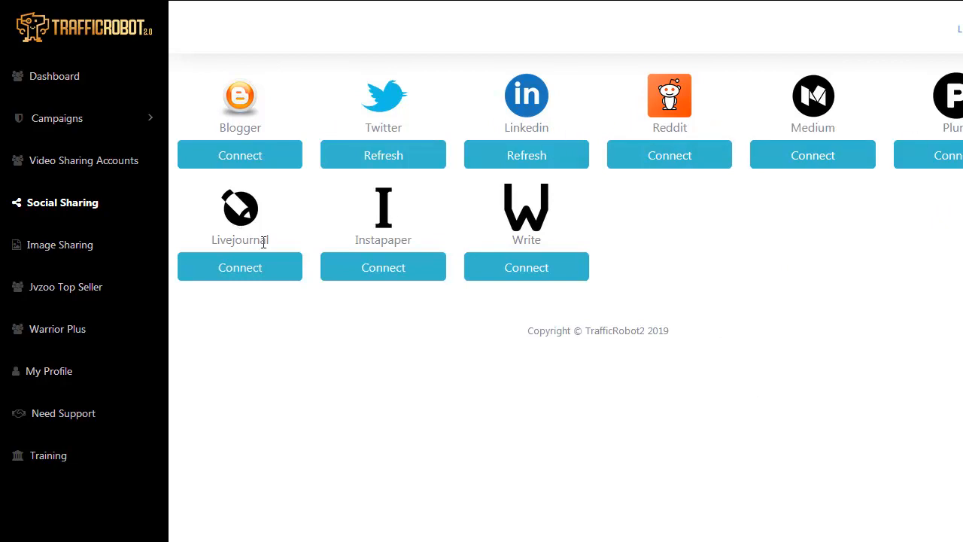
{"action": "mouse_move", "coordinate": [313, 210]}
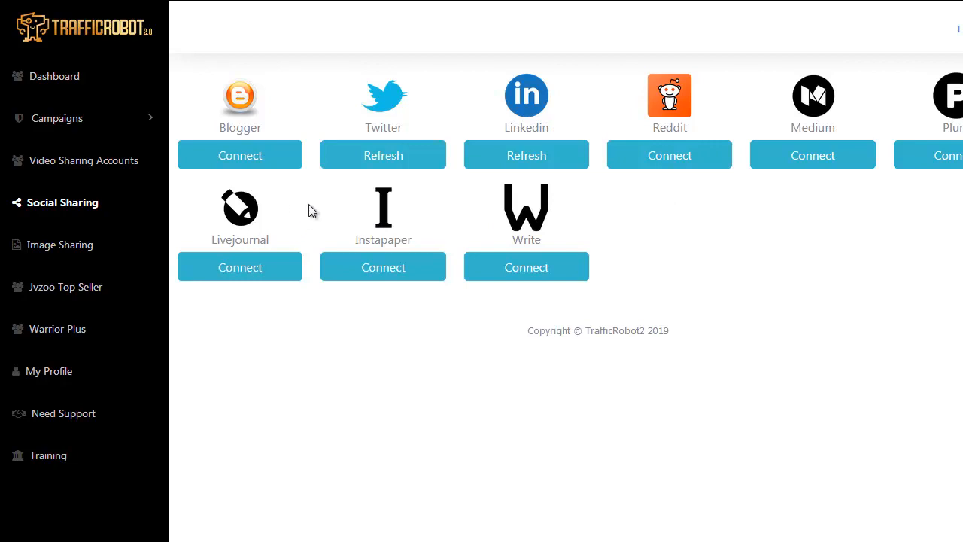
{"action": "mouse_move", "coordinate": [701, 242]}
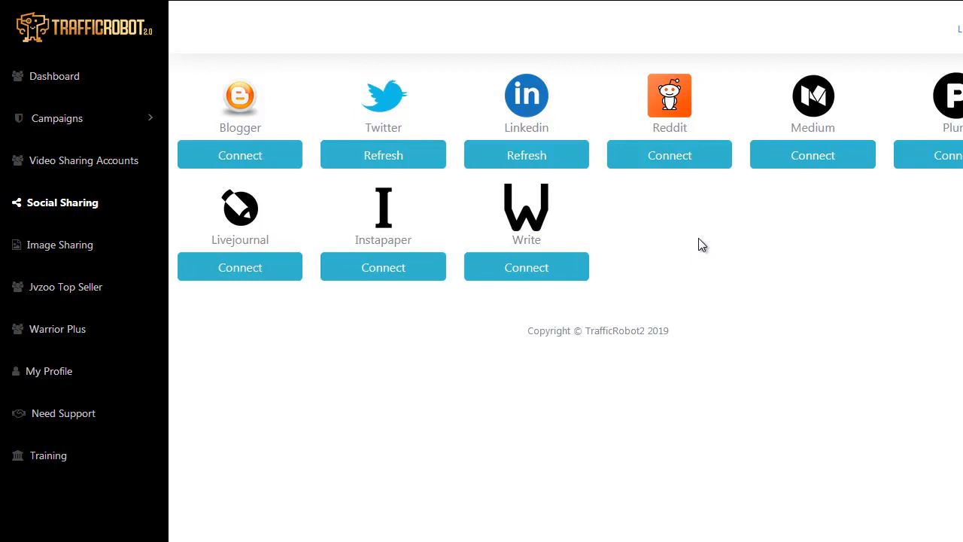
{"action": "mouse_move", "coordinate": [695, 254]}
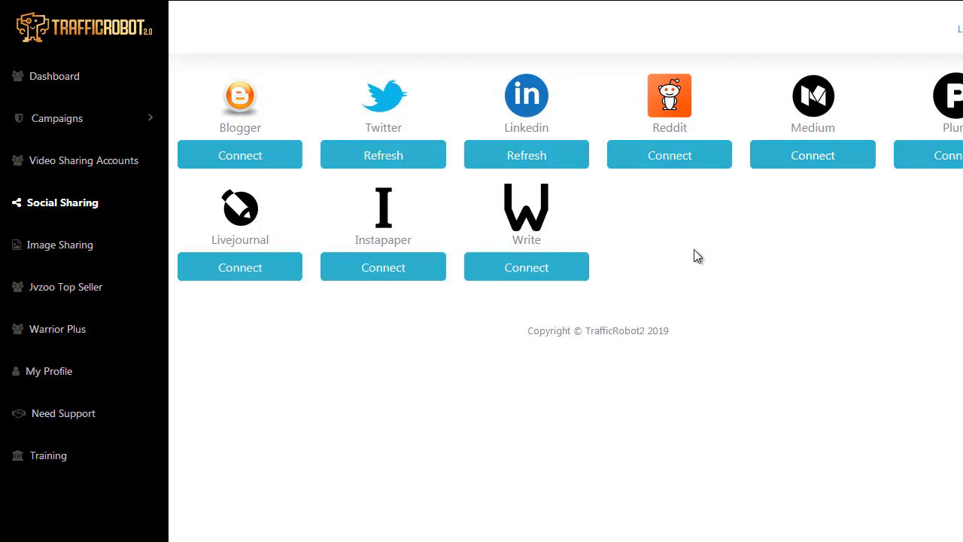
{"action": "mouse_move", "coordinate": [888, 250]}
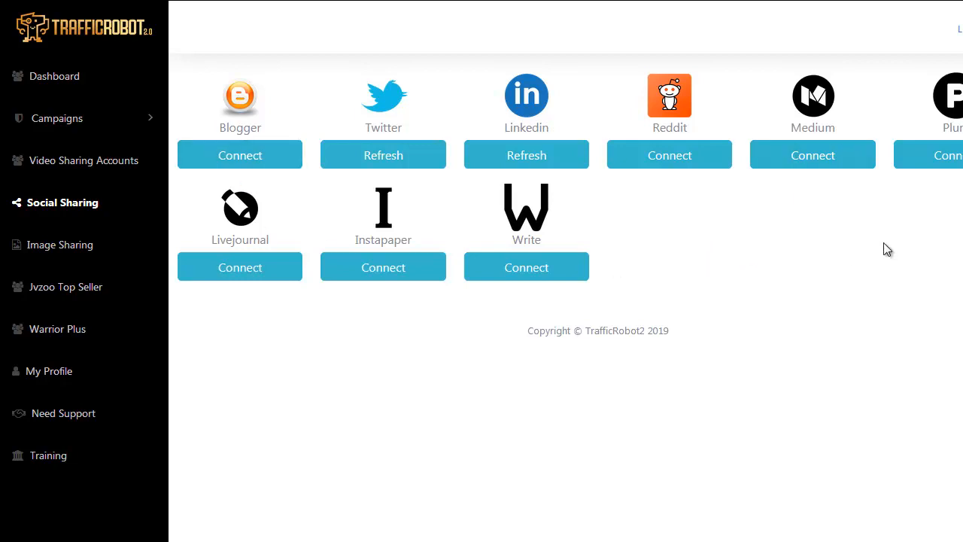
{"action": "mouse_move", "coordinate": [871, 315]}
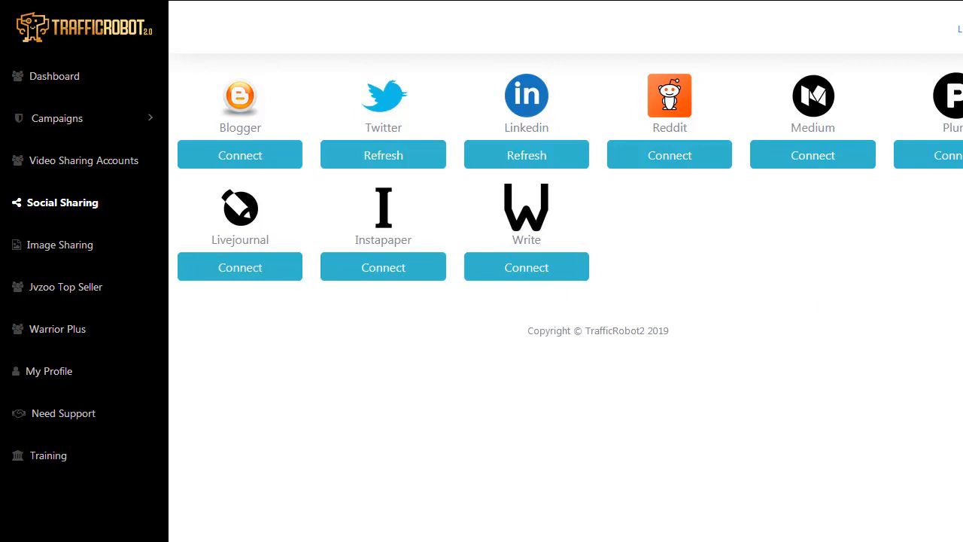
{"action": "mouse_move", "coordinate": [747, 370]}
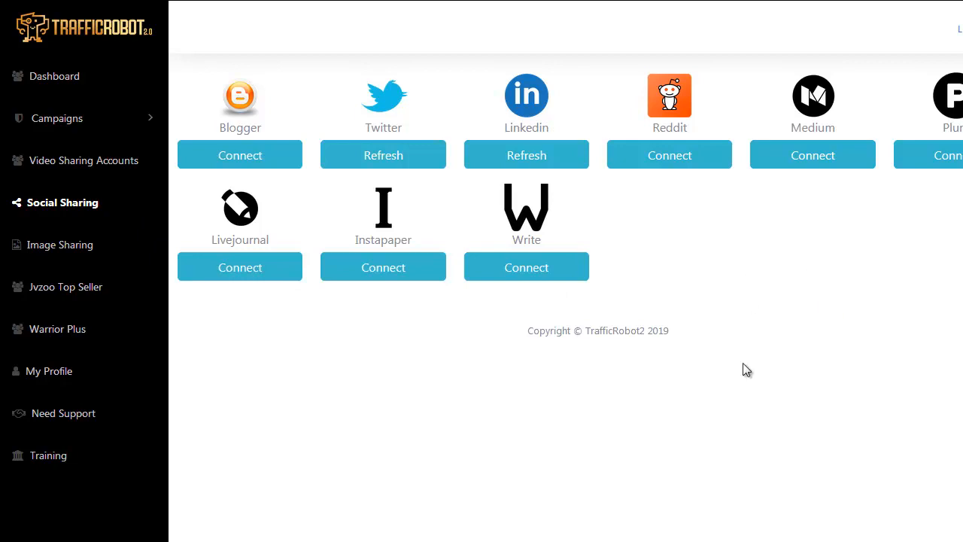
{"action": "mouse_move", "coordinate": [774, 325]}
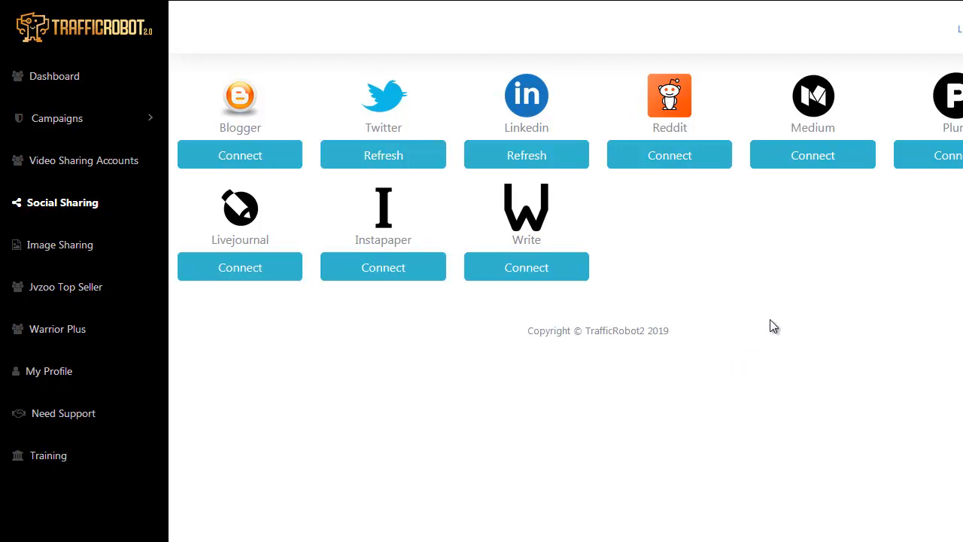
{"action": "mouse_move", "coordinate": [412, 135]}
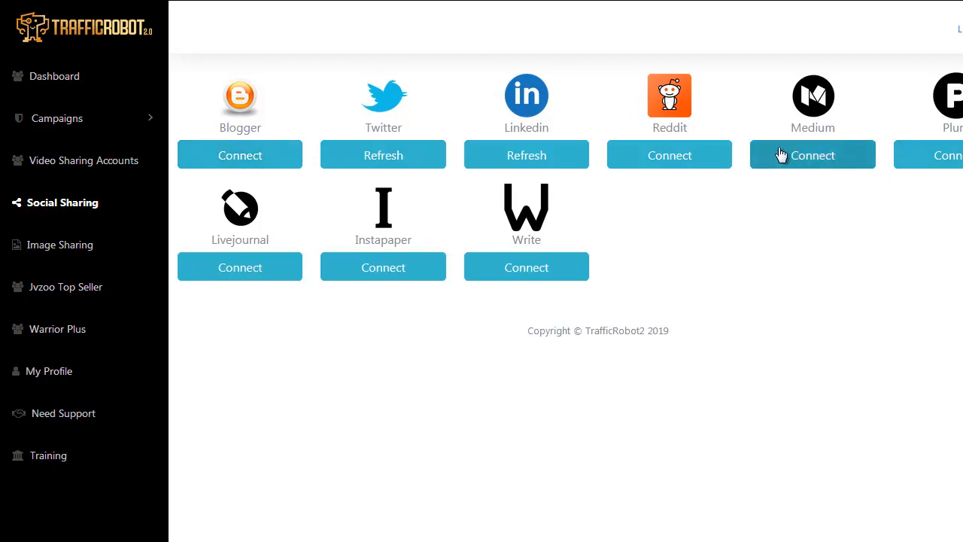
{"action": "mouse_move", "coordinate": [794, 158]}
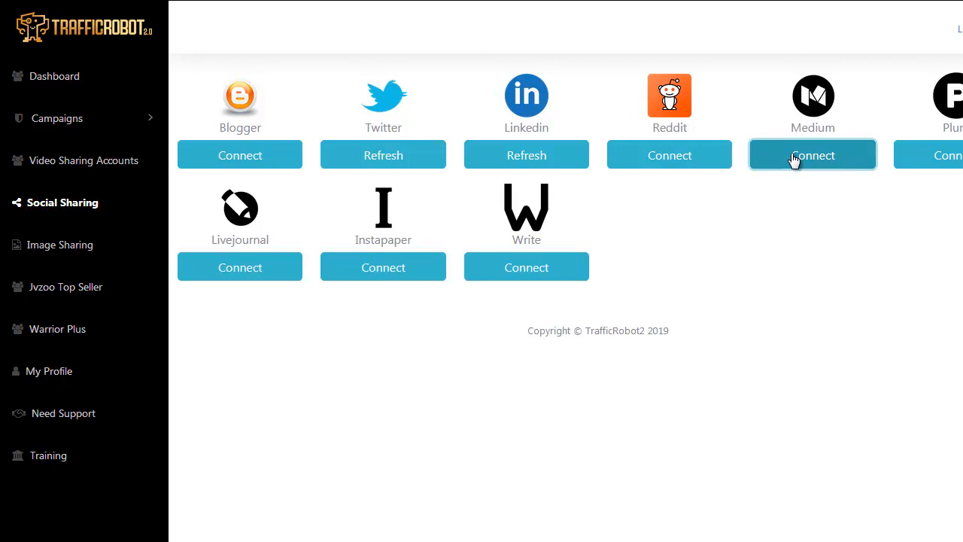
{"action": "left_click", "coordinate": [813, 155]}
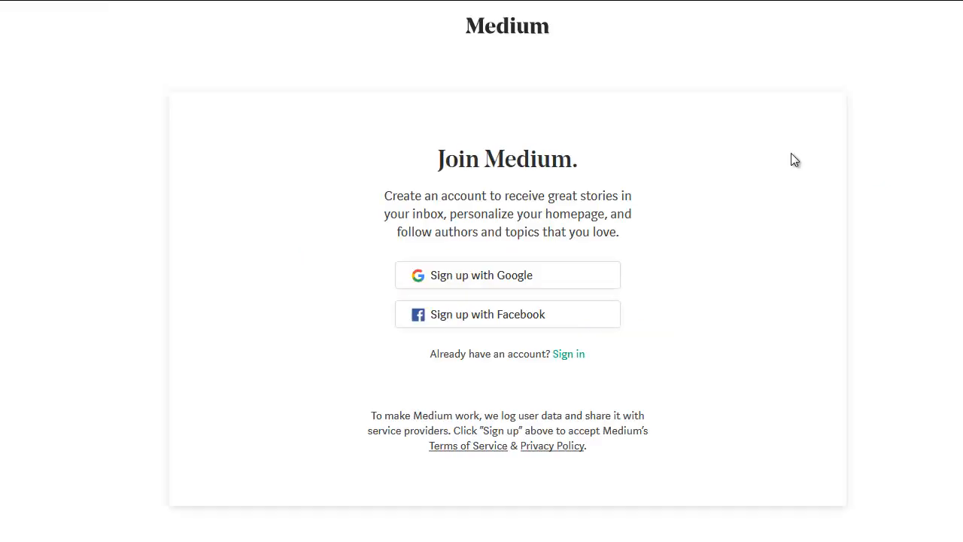
{"action": "mouse_move", "coordinate": [677, 102]}
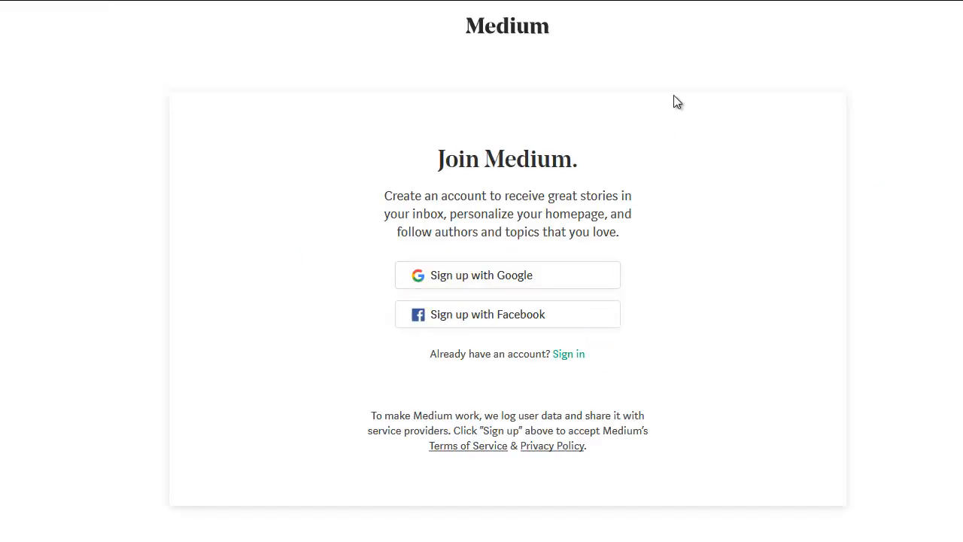
{"action": "mouse_move", "coordinate": [518, 304]}
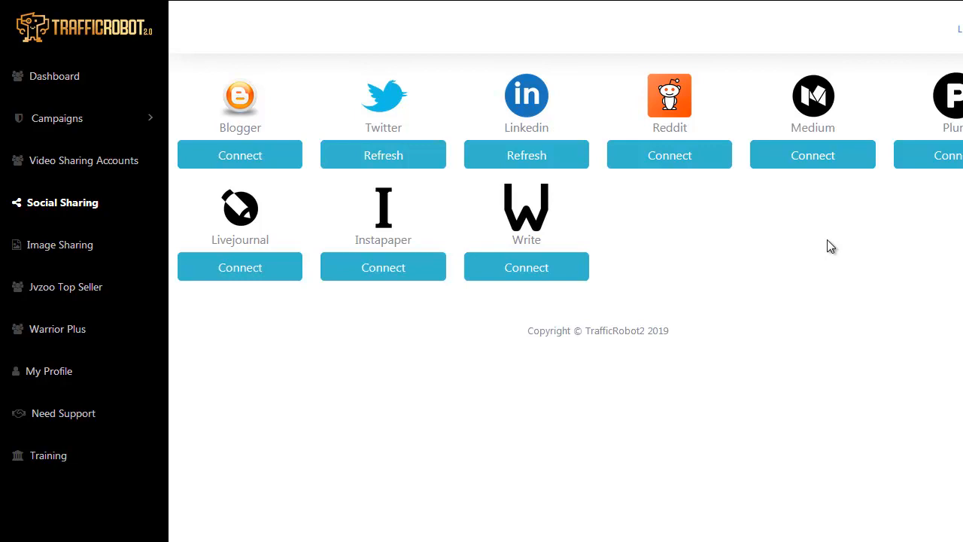
{"action": "mouse_move", "coordinate": [437, 67]}
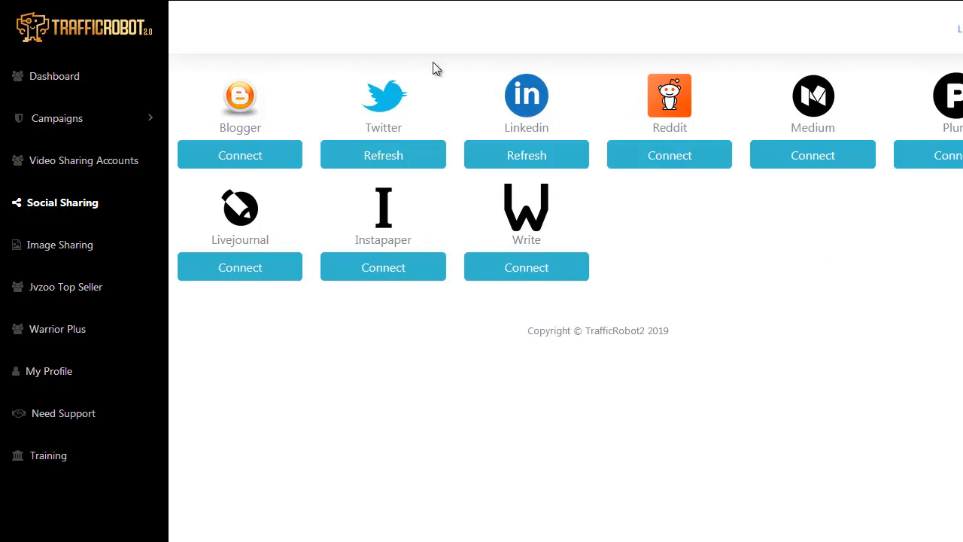
{"action": "mouse_move", "coordinate": [748, 174]}
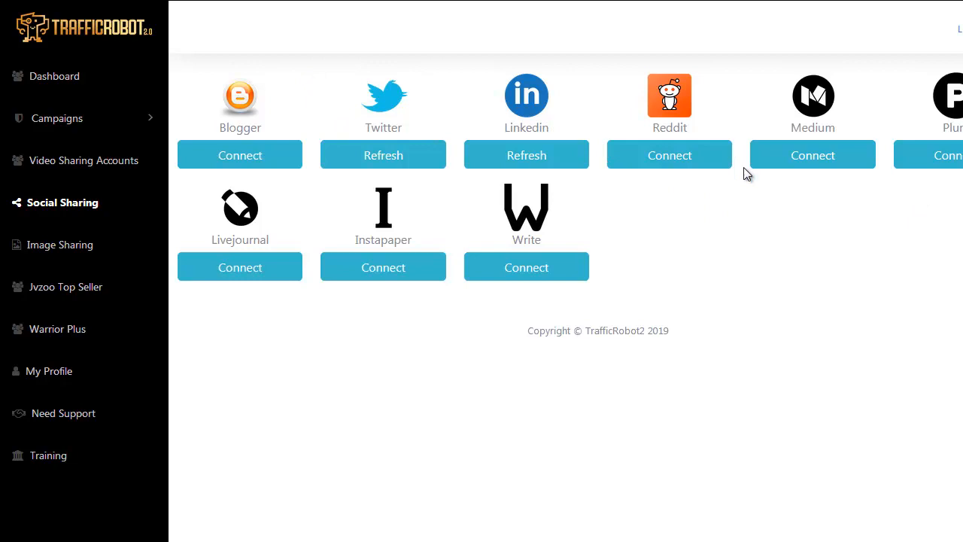
{"action": "mouse_move", "coordinate": [812, 113]}
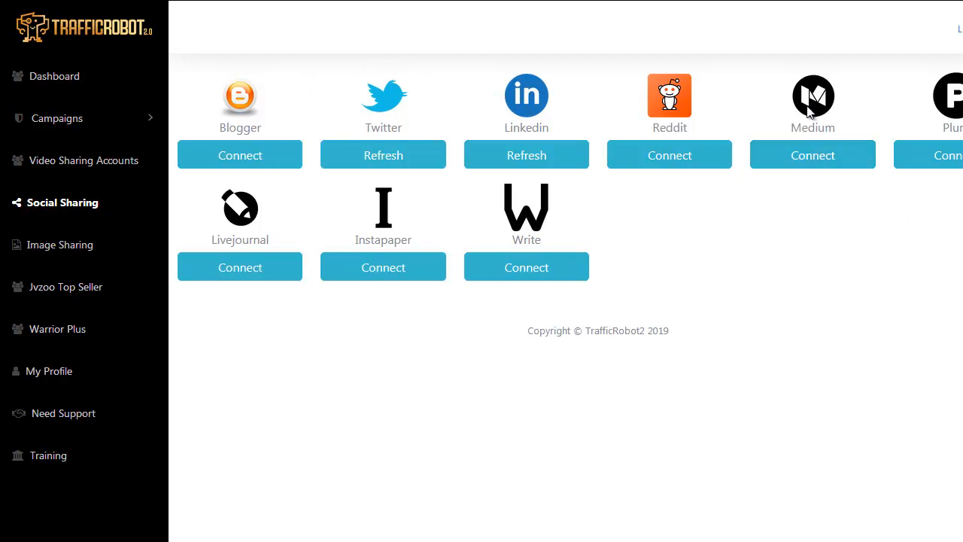
{"action": "mouse_move", "coordinate": [778, 271]}
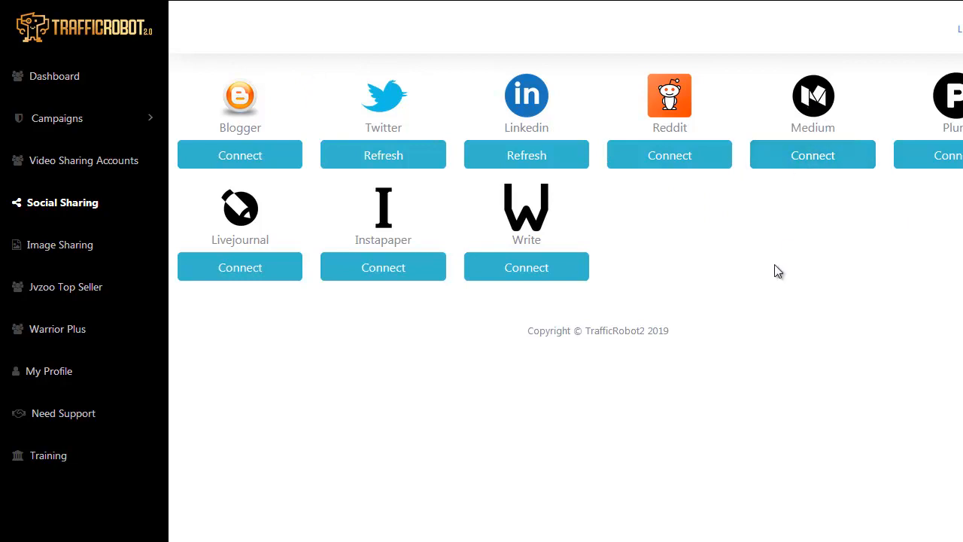
{"action": "mouse_move", "coordinate": [800, 116]}
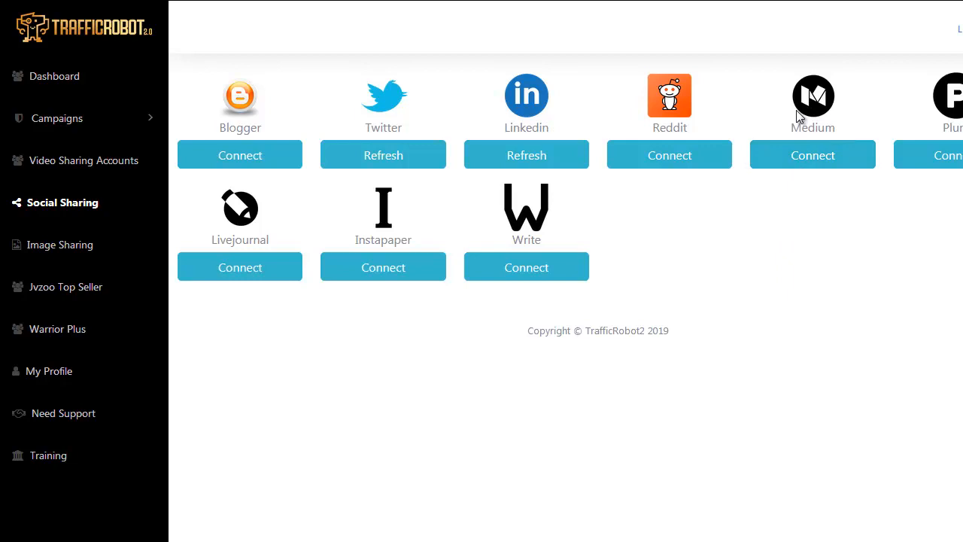
{"action": "mouse_move", "coordinate": [810, 62]}
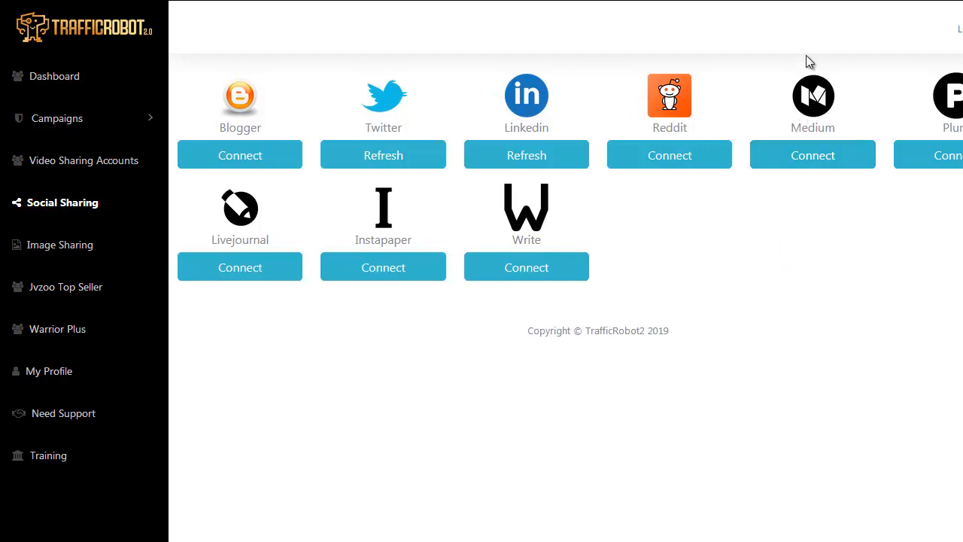
{"action": "mouse_move", "coordinate": [812, 79]}
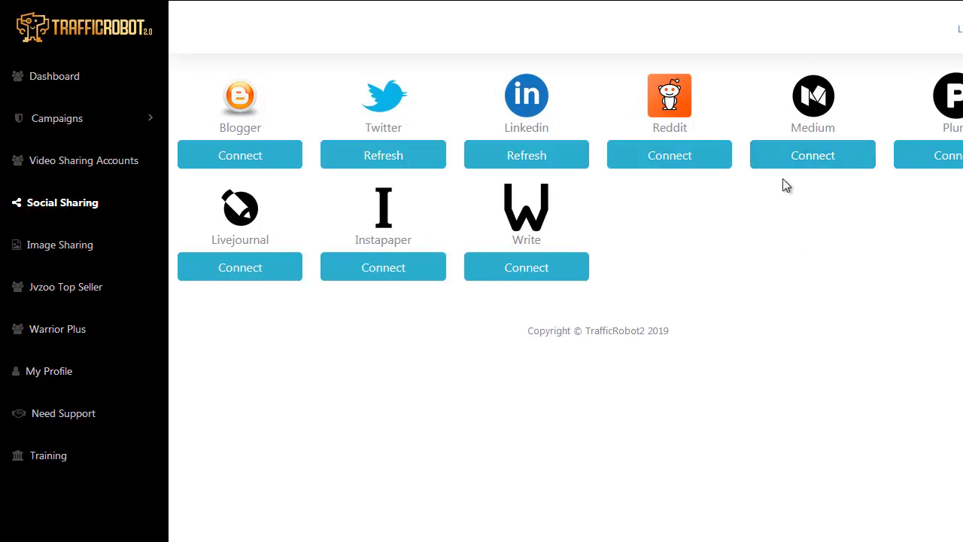
{"action": "mouse_move", "coordinate": [668, 155]}
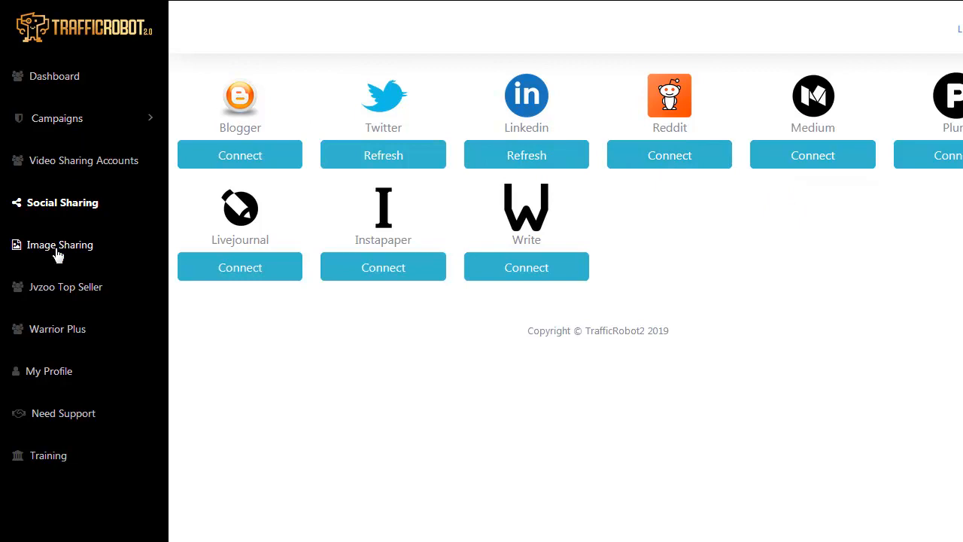
- Show the Image Sharing accounts page with the connected Tumblr account
{"action": "left_click", "coordinate": [63, 244]}
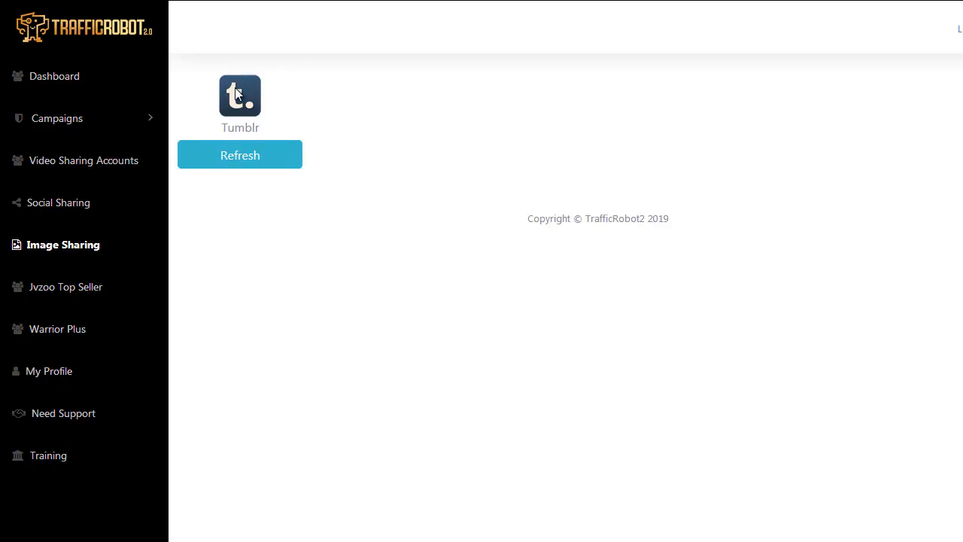
{"action": "mouse_move", "coordinate": [274, 105]}
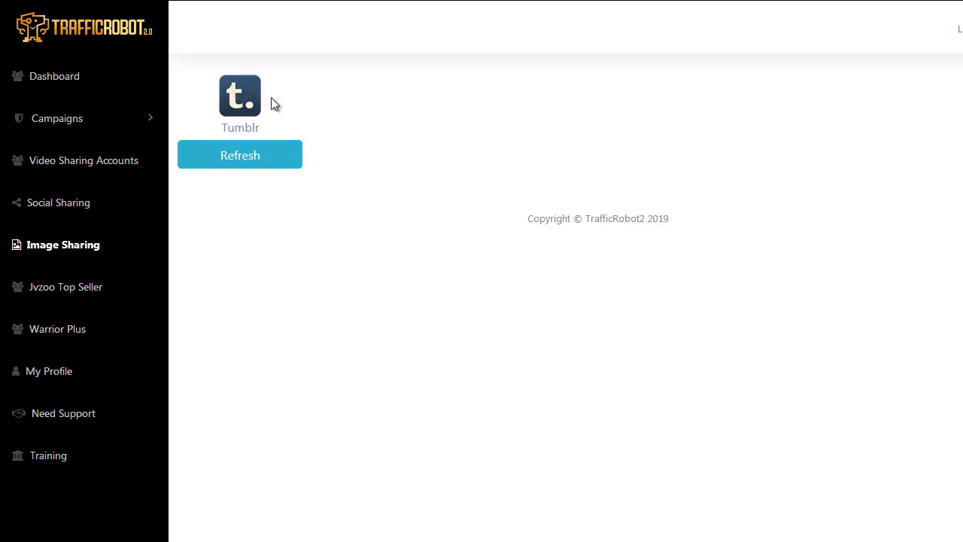
{"action": "mouse_move", "coordinate": [235, 89]}
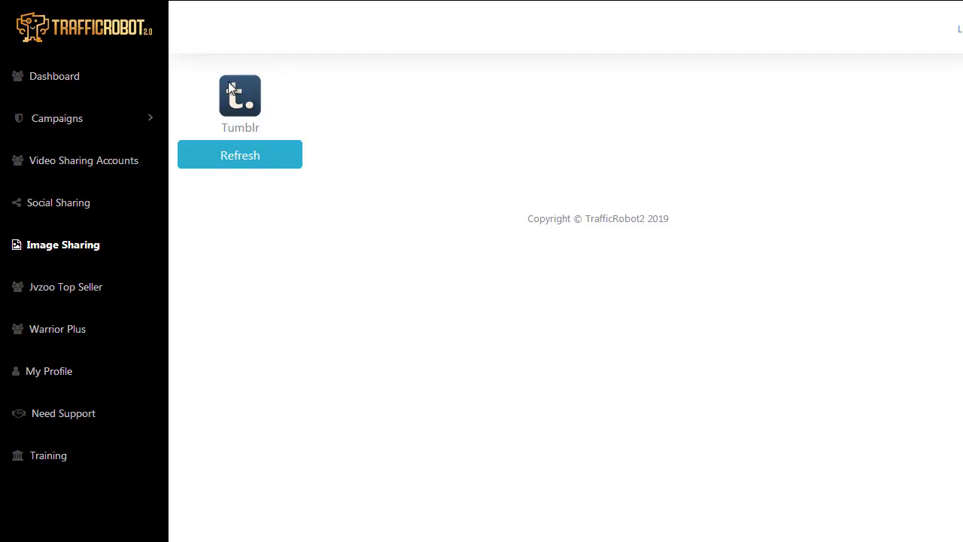
{"action": "mouse_move", "coordinate": [253, 105]}
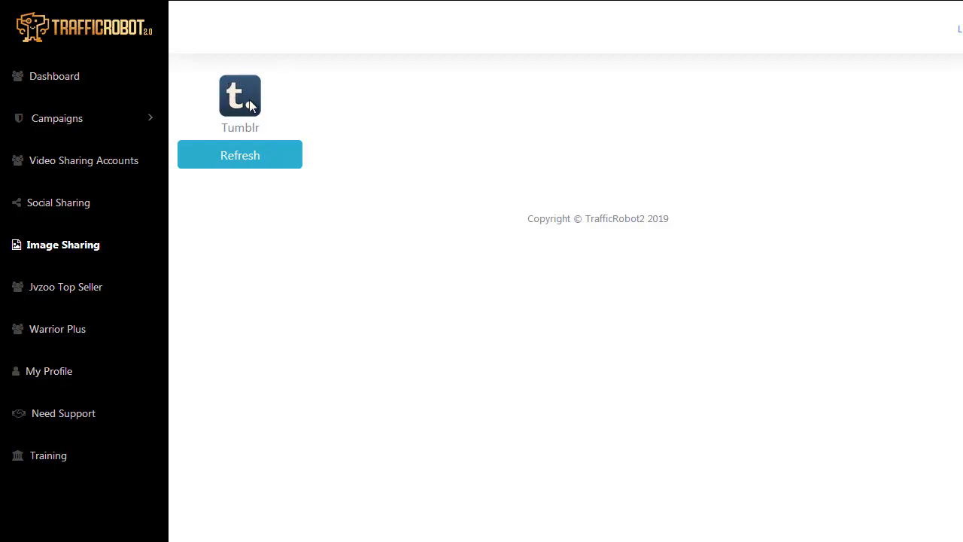
{"action": "mouse_move", "coordinate": [271, 119]}
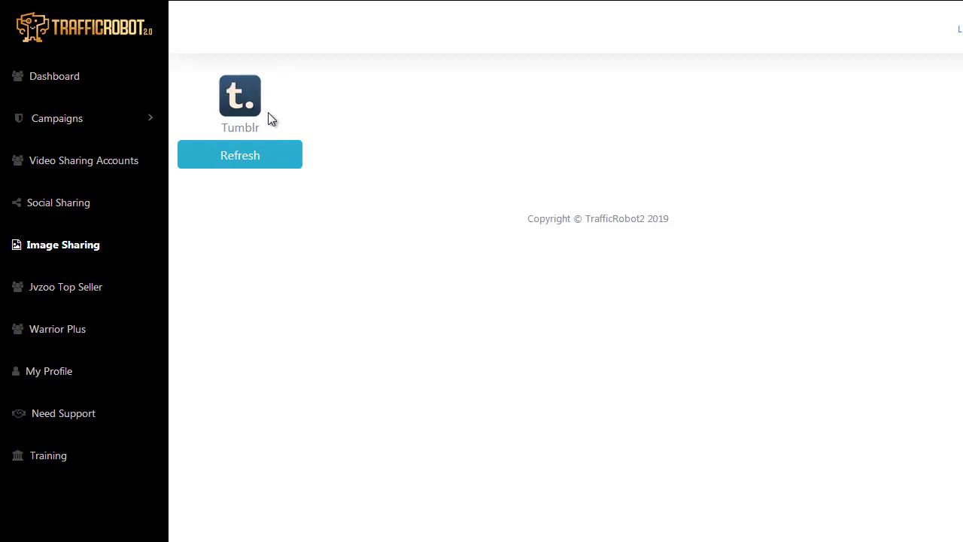
{"action": "mouse_move", "coordinate": [242, 222]}
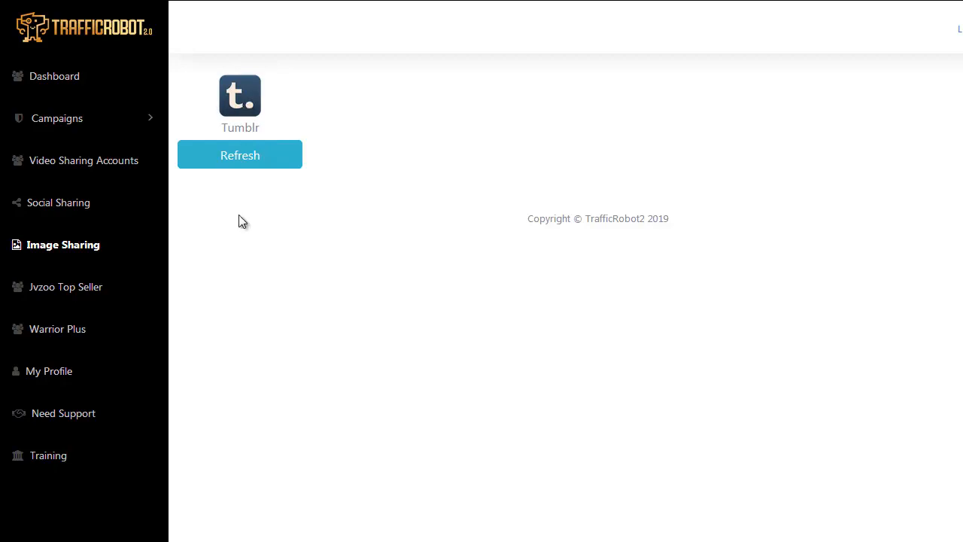
{"action": "mouse_move", "coordinate": [231, 203]}
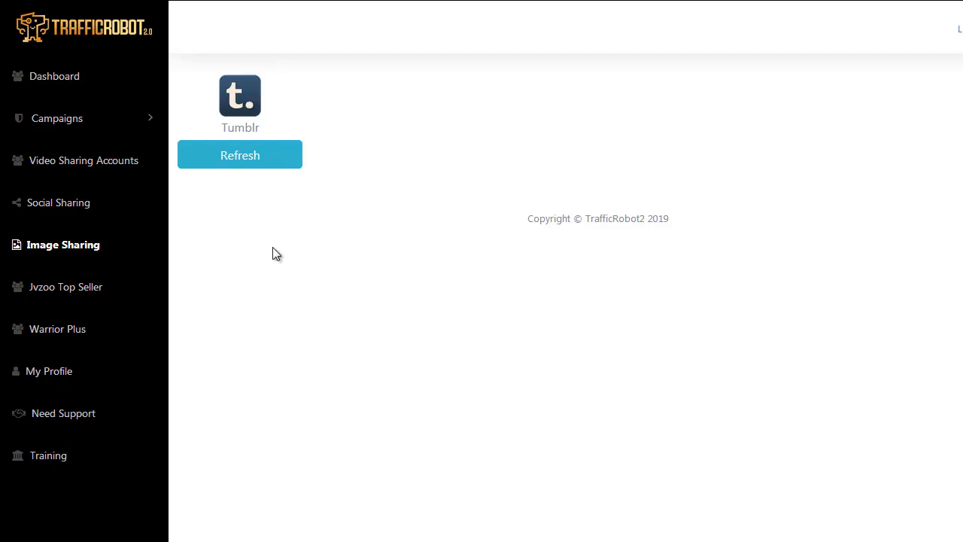
{"action": "mouse_move", "coordinate": [93, 252]}
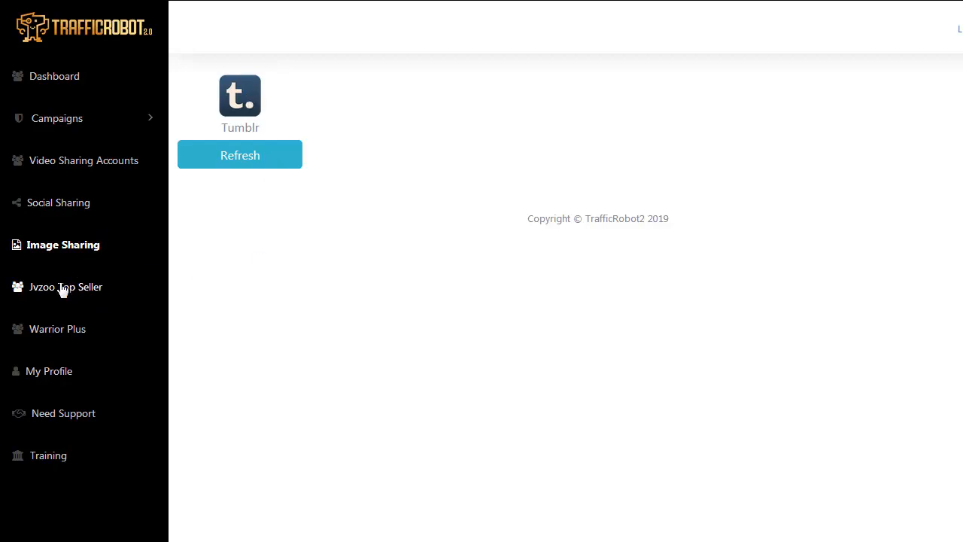
- View the Jvzoo Top Sellers ranking and the affiliate details for TrafficBuilder 3.0
{"action": "left_click", "coordinate": [67, 286]}
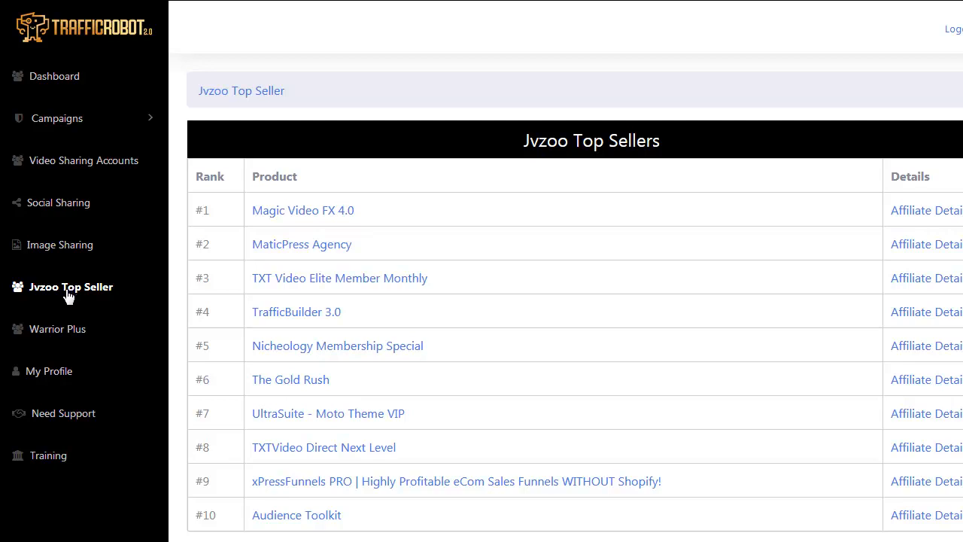
{"action": "mouse_move", "coordinate": [54, 339]}
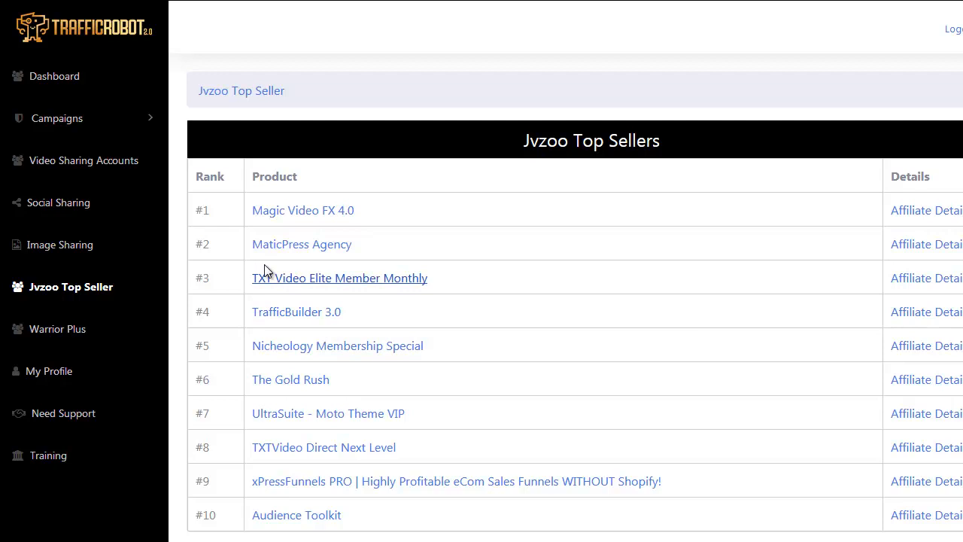
{"action": "mouse_move", "coordinate": [253, 316]}
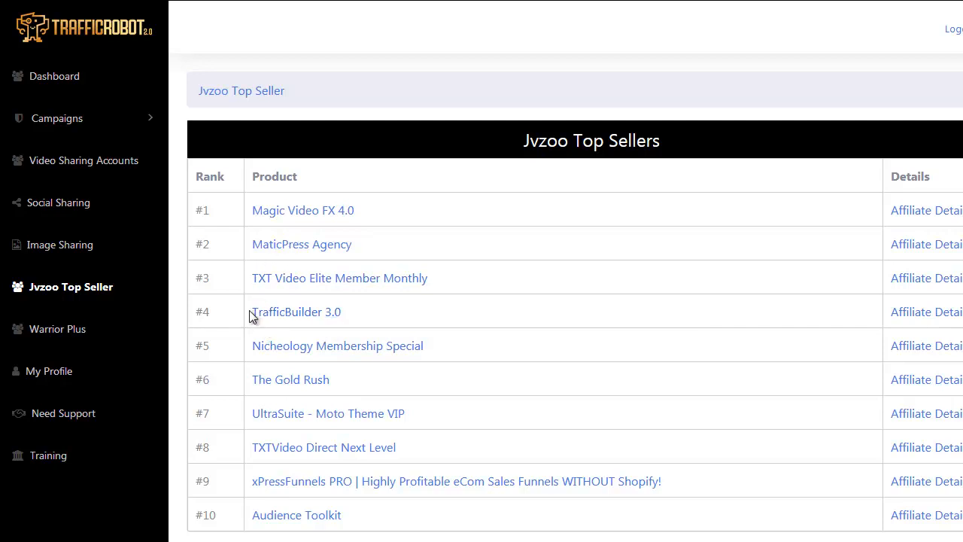
{"action": "mouse_move", "coordinate": [365, 322]}
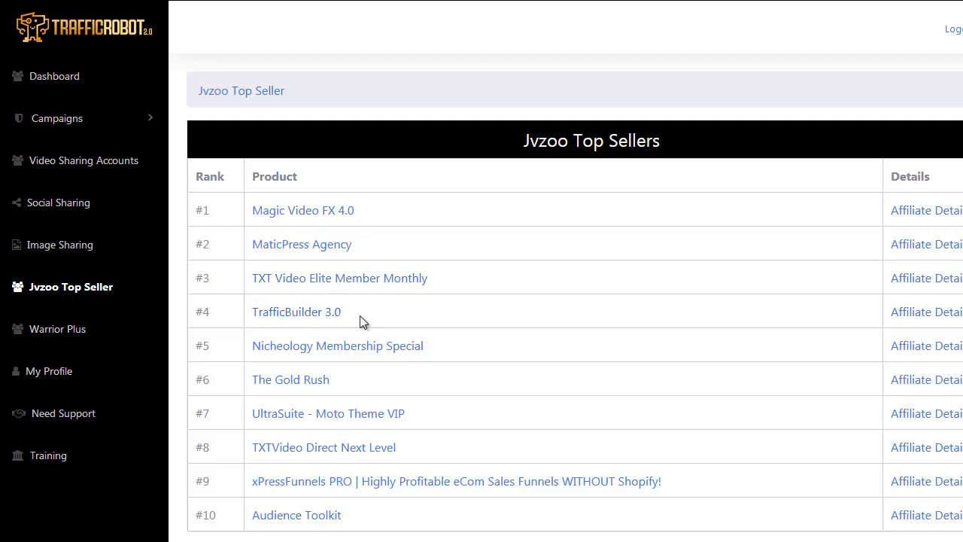
{"action": "mouse_move", "coordinate": [926, 312]}
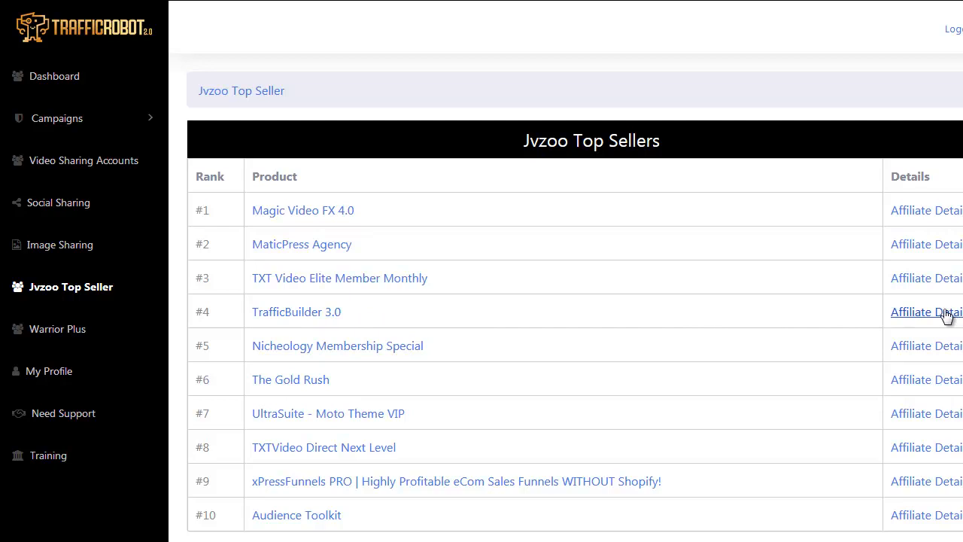
{"action": "left_click", "coordinate": [927, 311]}
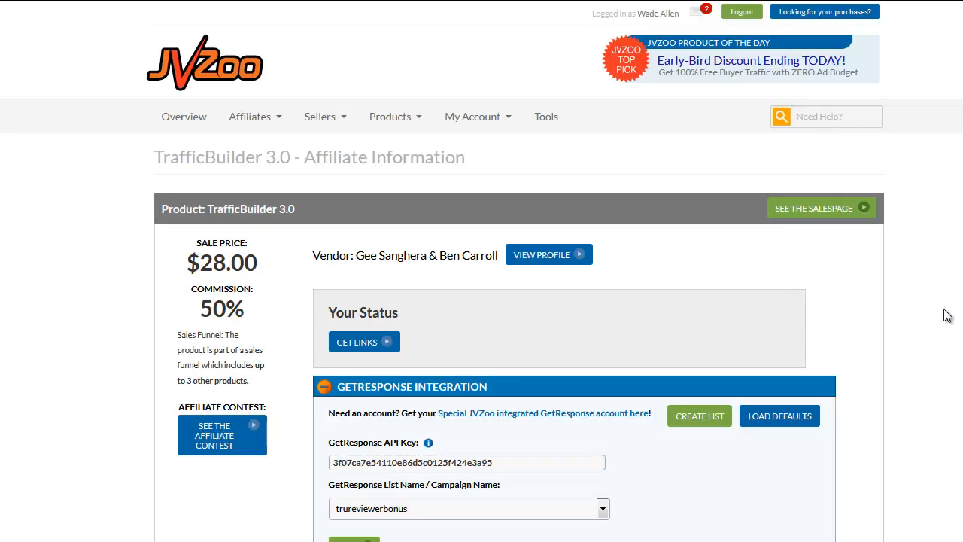
{"action": "mouse_move", "coordinate": [328, 337]}
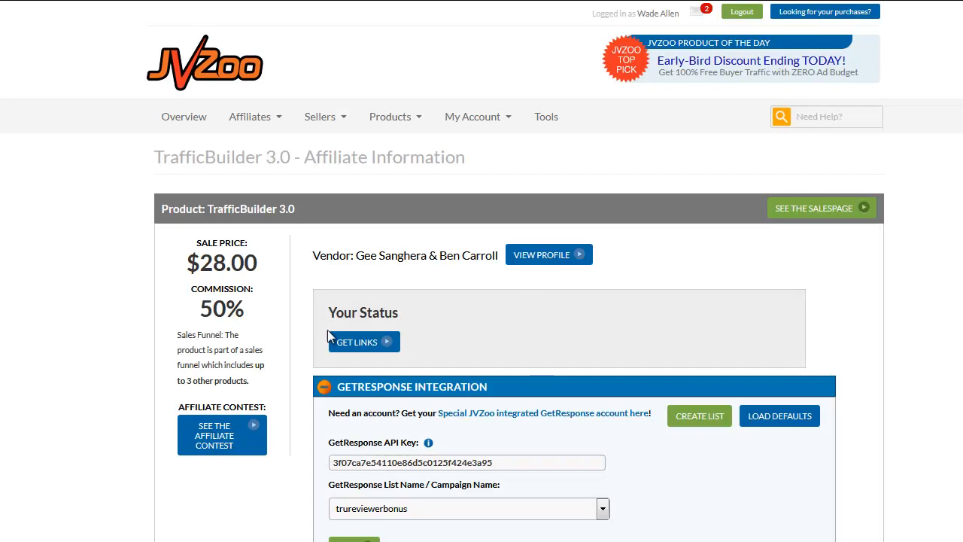
- Get the affiliate links popup for TrafficBuilder 3.0 with its 50% payout
{"action": "left_click", "coordinate": [356, 342]}
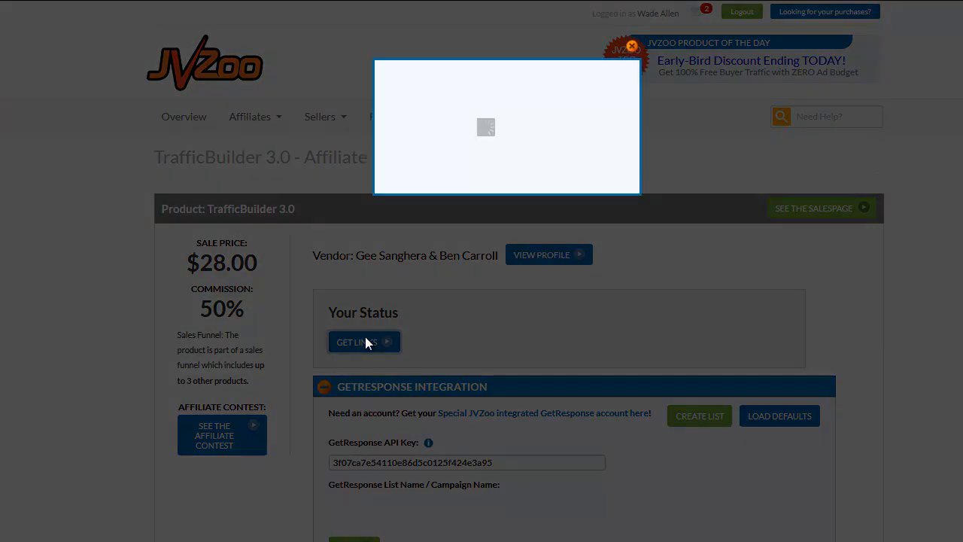
{"action": "left_click", "coordinate": [356, 342]}
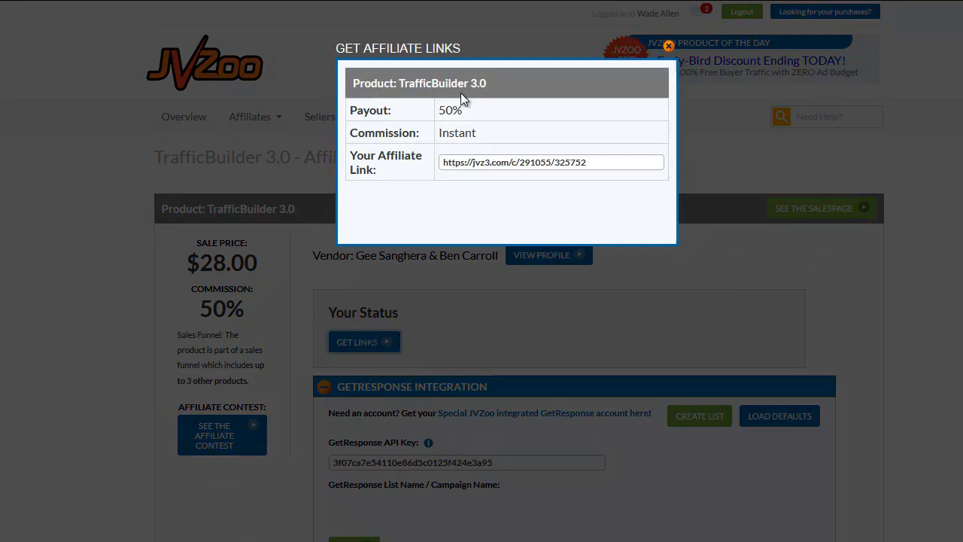
{"action": "mouse_move", "coordinate": [535, 111]}
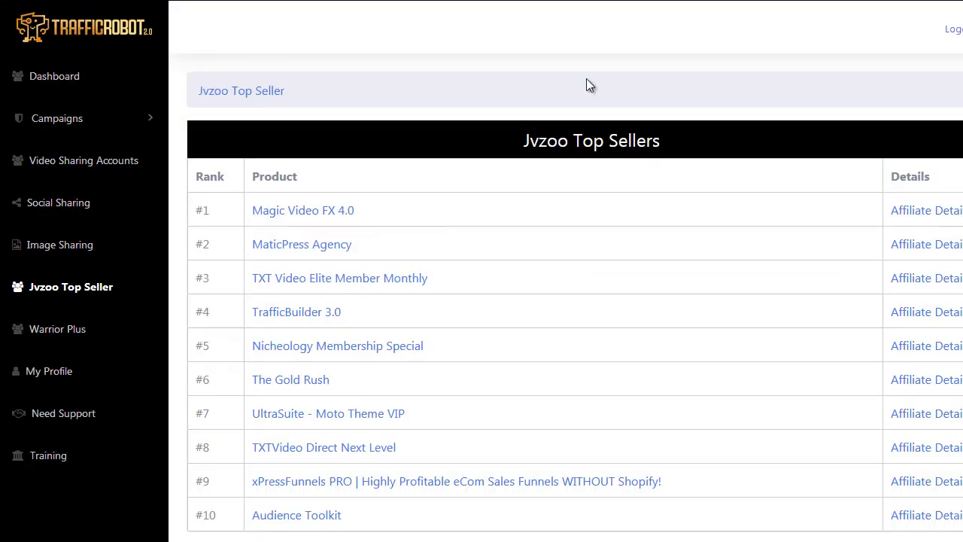
{"action": "mouse_move", "coordinate": [121, 132]}
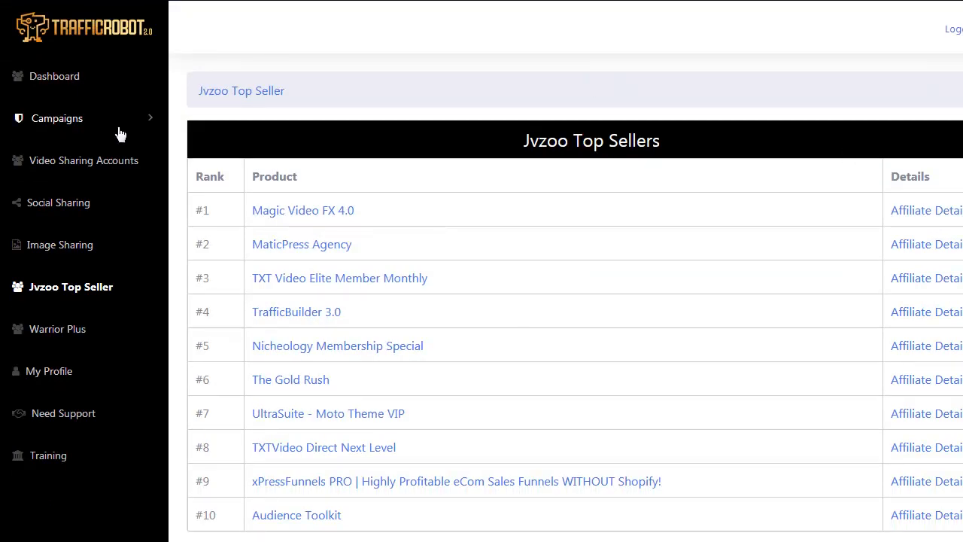
{"action": "left_click", "coordinate": [58, 117]}
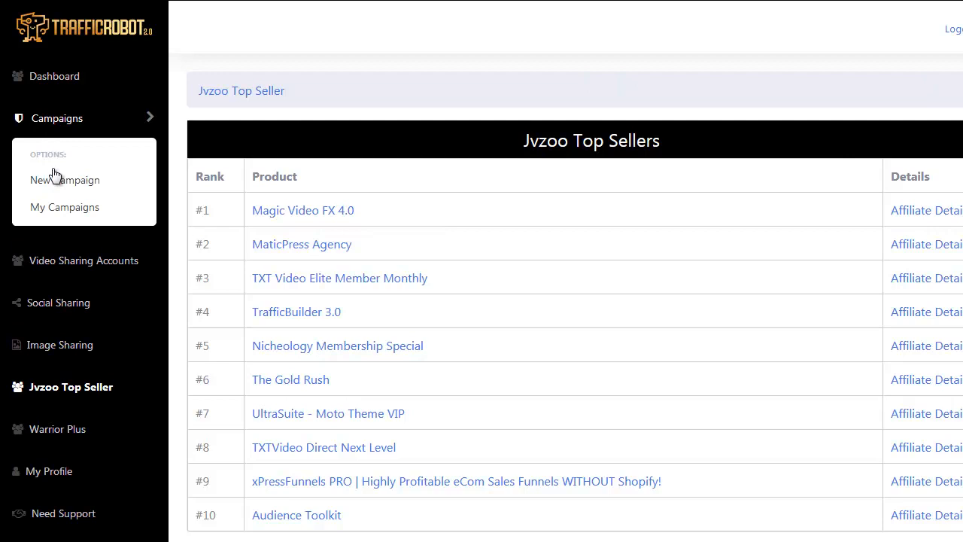
{"action": "left_click", "coordinate": [65, 180]}
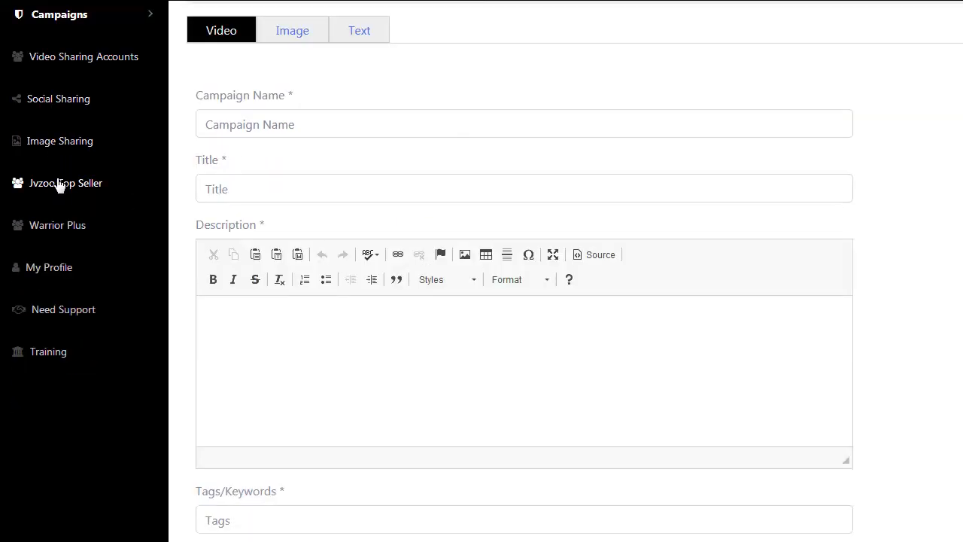
{"action": "left_click", "coordinate": [66, 184]}
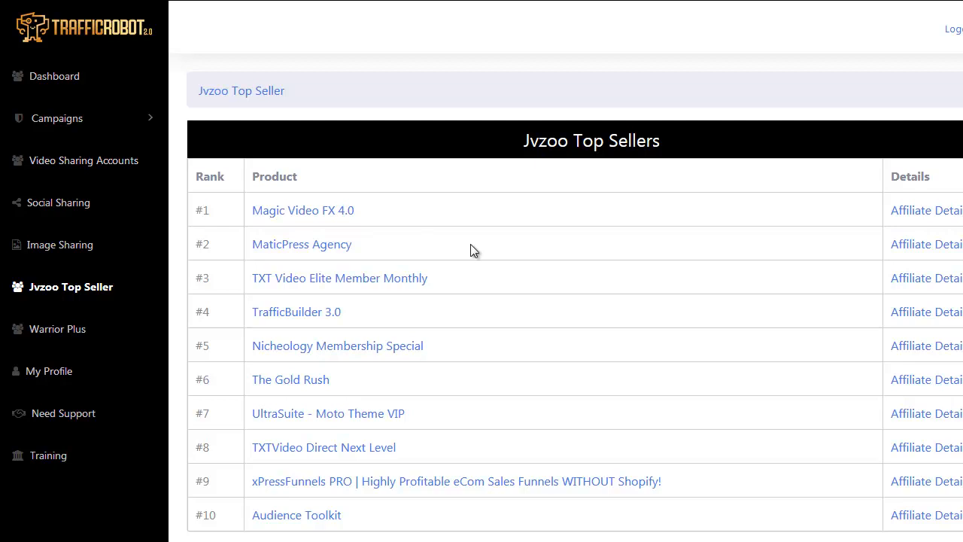
{"action": "mouse_move", "coordinate": [205, 385]}
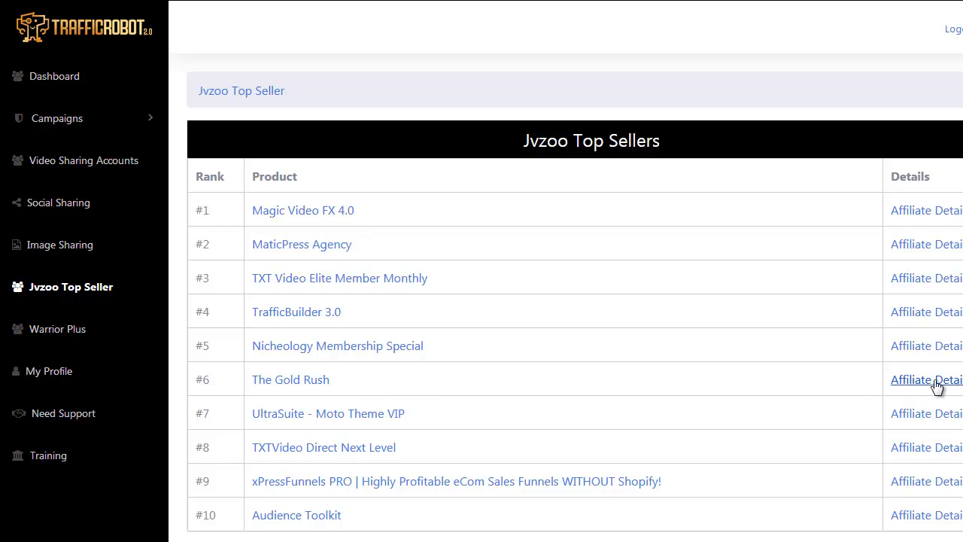
- View The Gold Rush affiliate details with its permission request form, then return to the ranking
{"action": "left_click", "coordinate": [927, 380]}
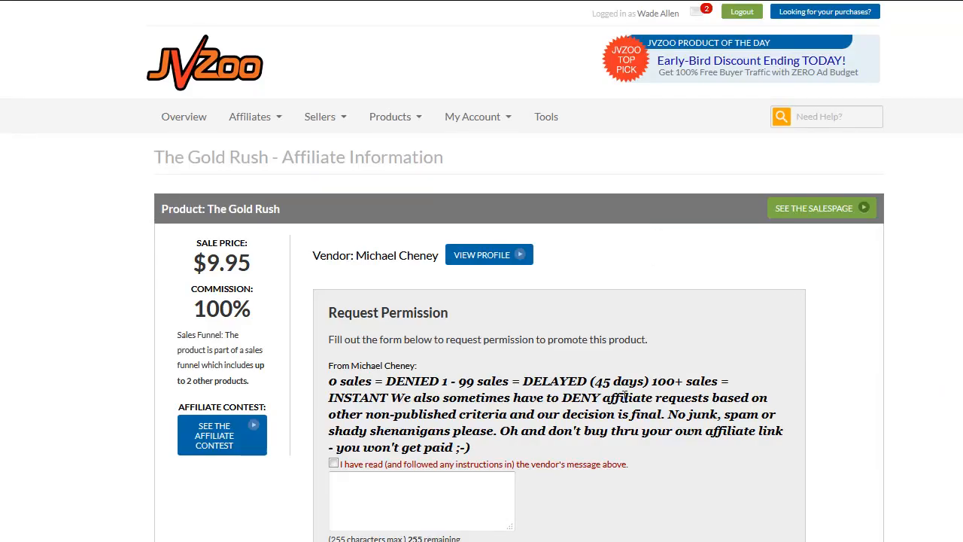
{"action": "scroll", "scroll_direction": "down", "scroll_amount": 3}
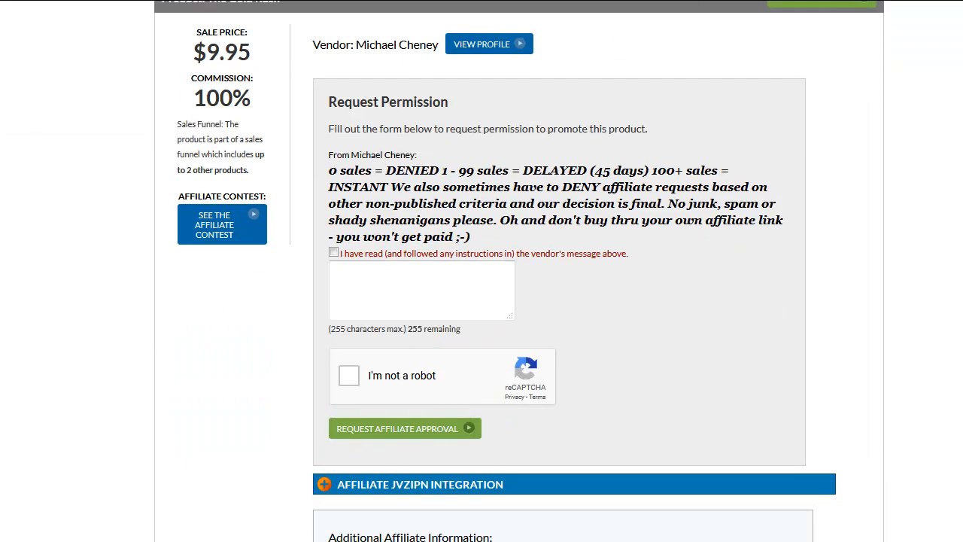
{"action": "left_click", "coordinate": [421, 289]}
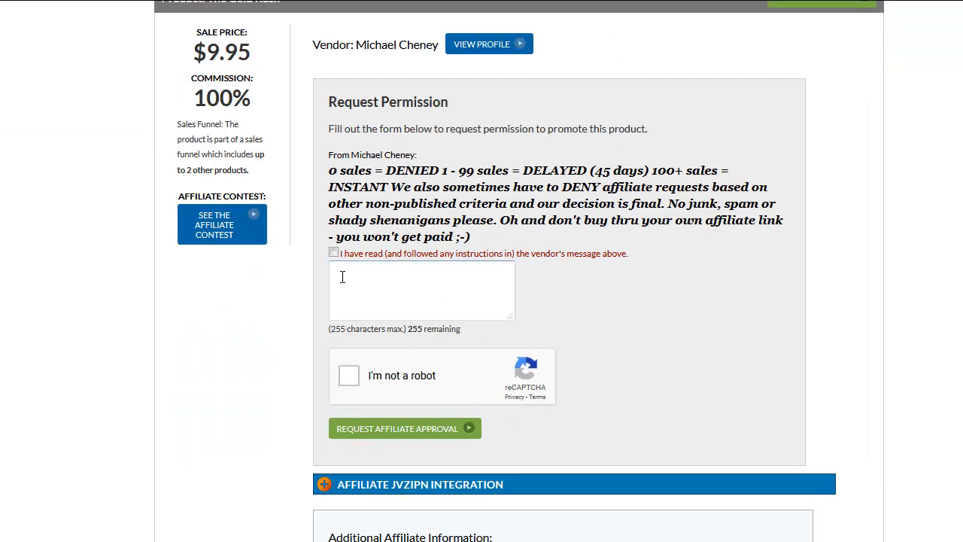
{"action": "mouse_move", "coordinate": [444, 285]}
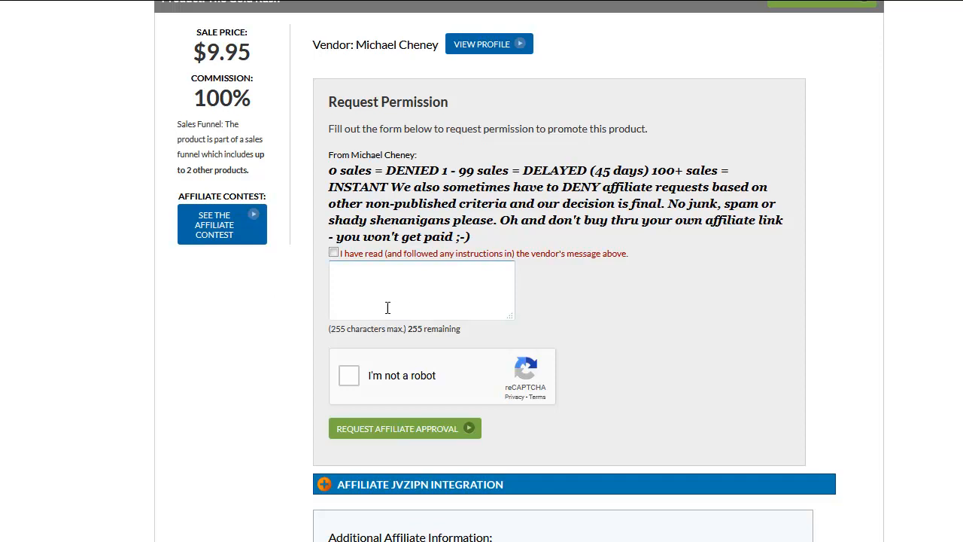
{"action": "mouse_move", "coordinate": [710, 227]}
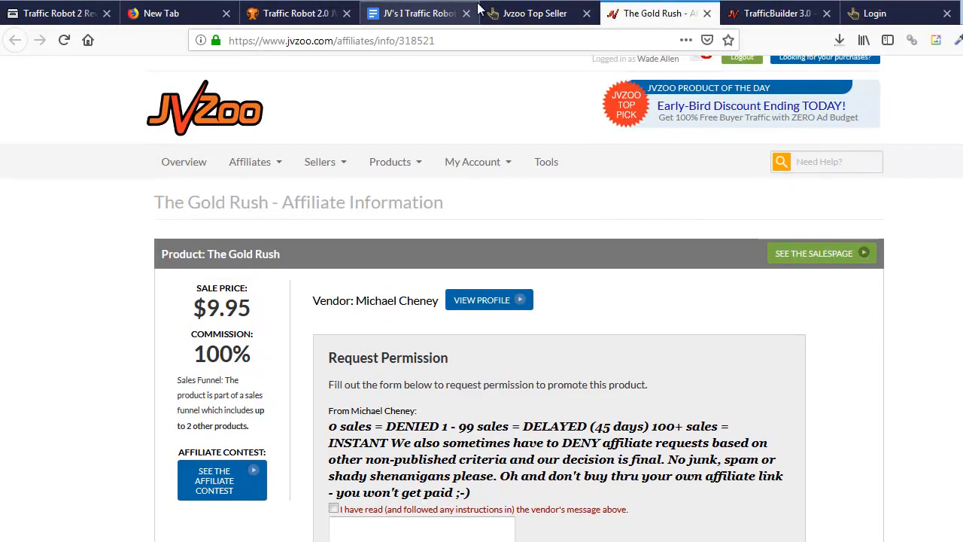
{"action": "left_click", "coordinate": [535, 12]}
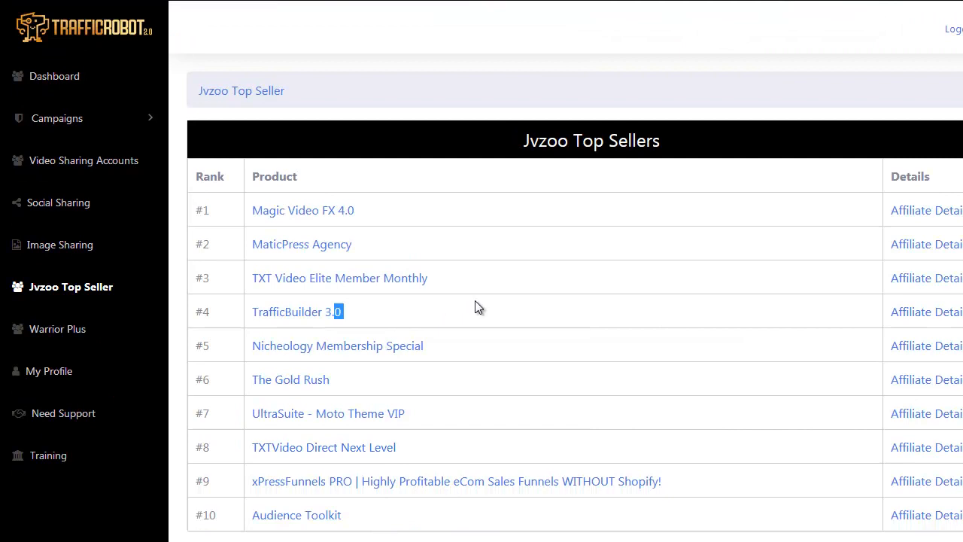
{"action": "scroll", "scroll_direction": "down", "scroll_amount": 3}
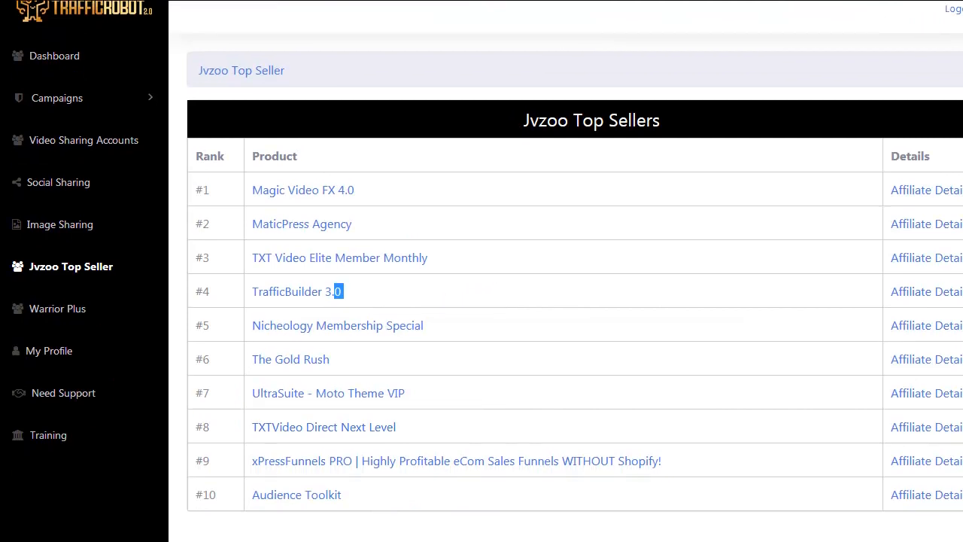
{"action": "mouse_move", "coordinate": [72, 267]}
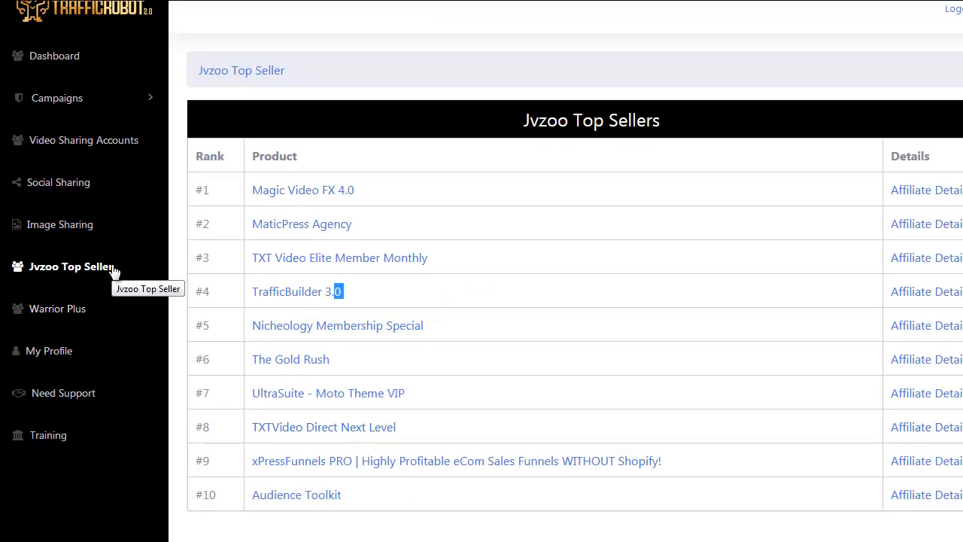
{"action": "mouse_move", "coordinate": [53, 419]}
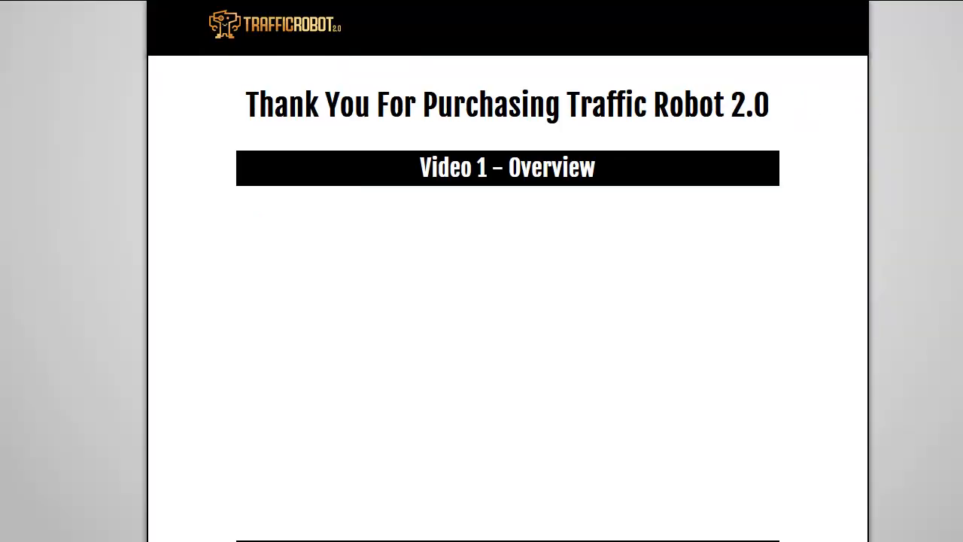
{"action": "scroll", "scroll_direction": "down", "scroll_amount": 3}
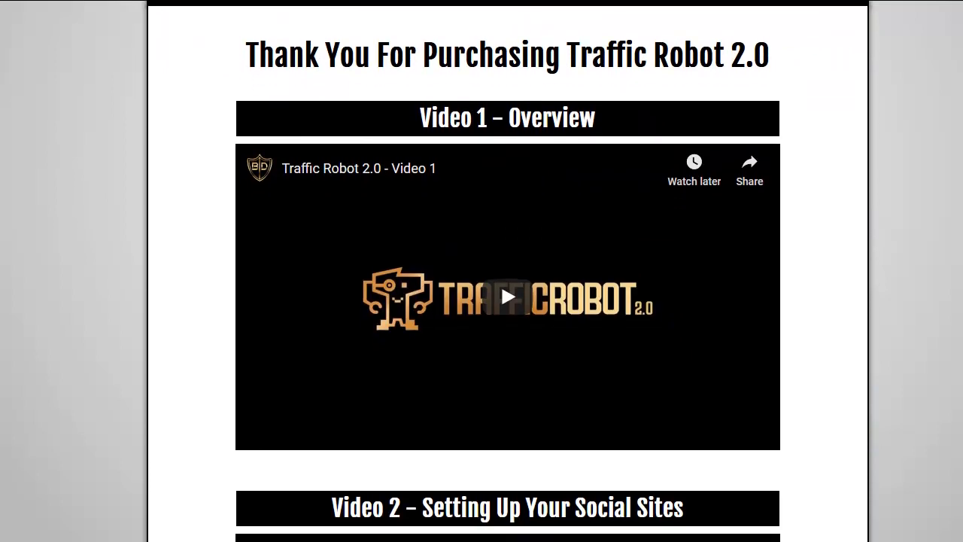
{"action": "scroll", "scroll_direction": "down", "scroll_amount": 3}
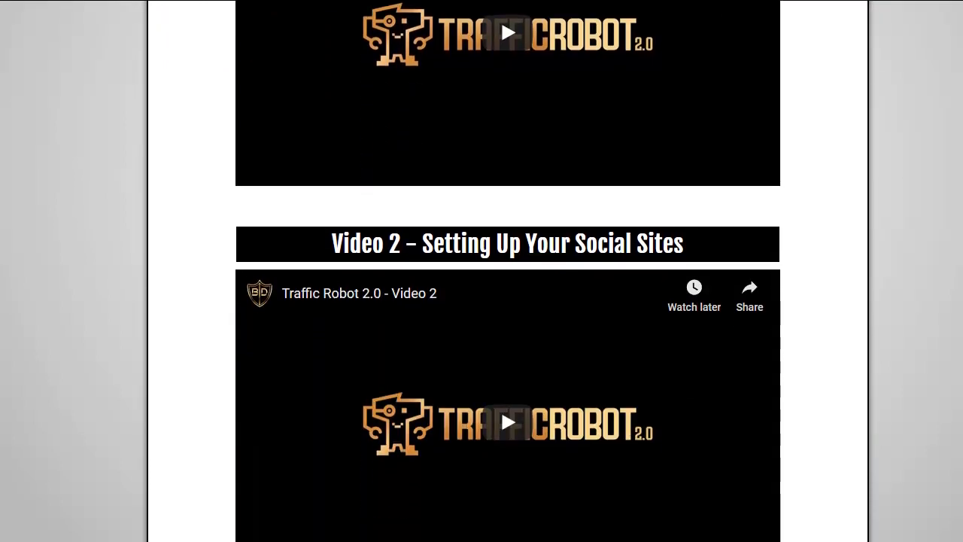
{"action": "scroll", "scroll_direction": "down", "scroll_amount": 3}
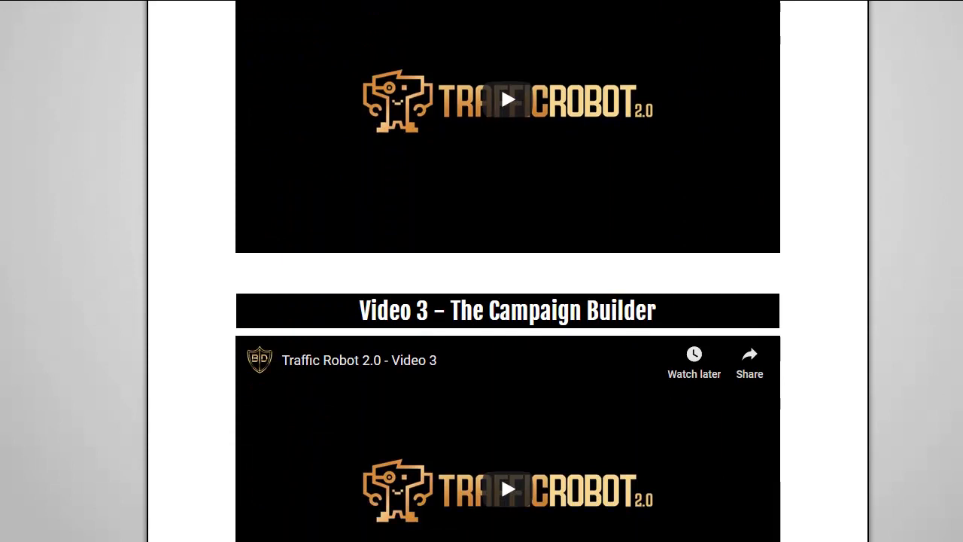
{"action": "scroll", "scroll_direction": "down", "scroll_amount": 3}
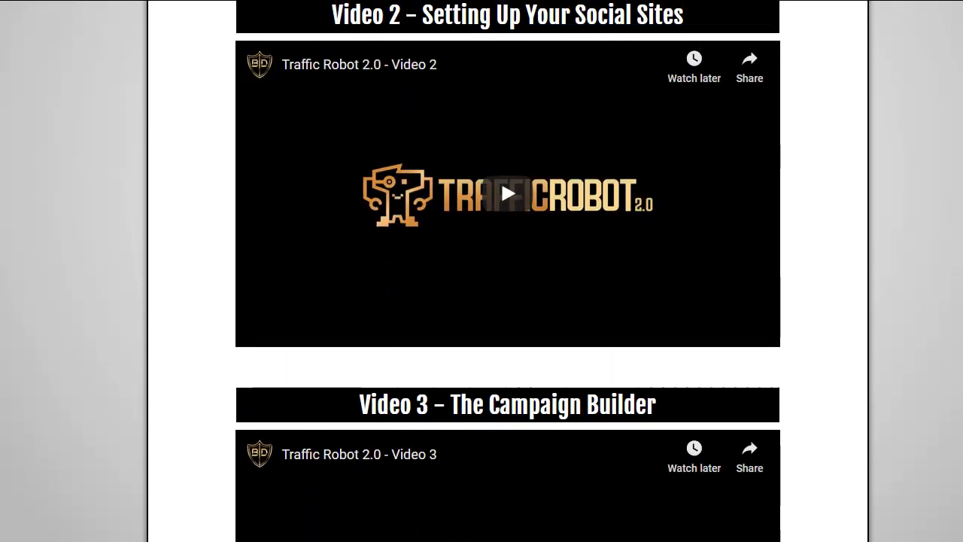
{"action": "scroll", "scroll_direction": "down", "scroll_amount": 3}
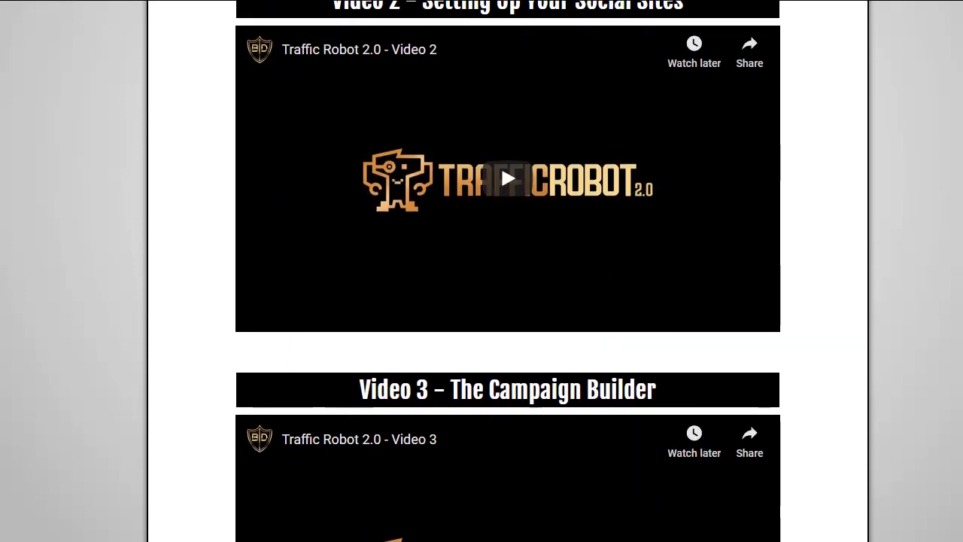
{"action": "scroll", "scroll_direction": "down", "scroll_amount": 3}
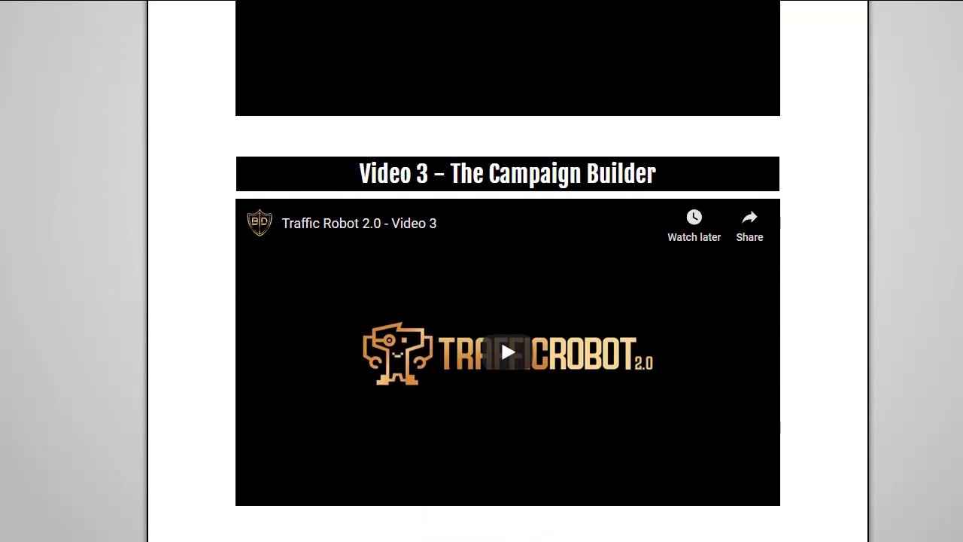
{"action": "scroll", "scroll_direction": "down", "scroll_amount": 3}
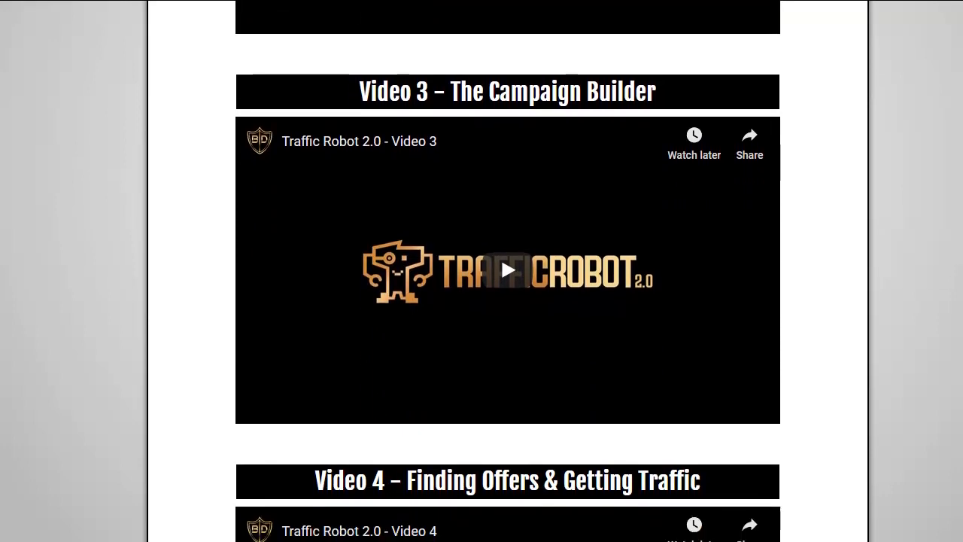
{"action": "scroll", "scroll_direction": "down", "scroll_amount": 3}
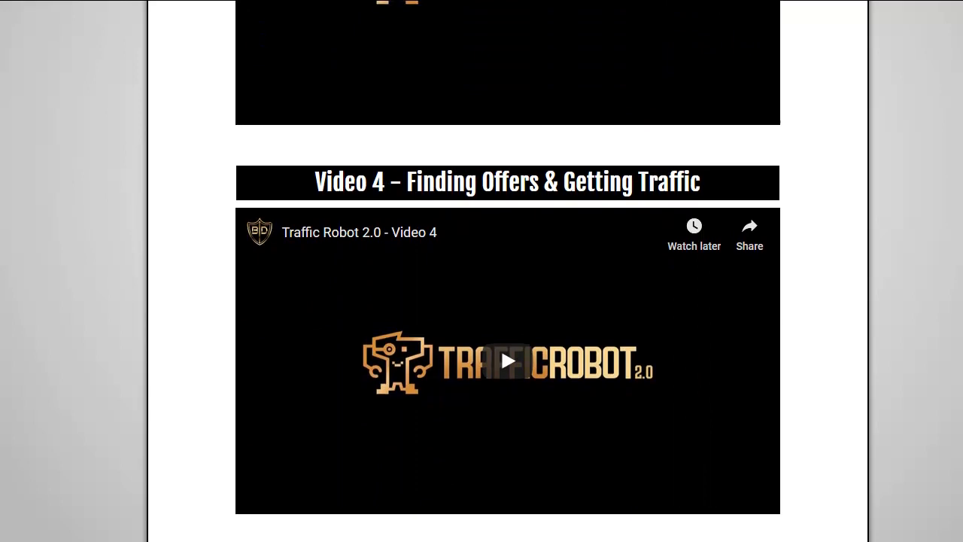
{"action": "scroll", "scroll_direction": "down", "scroll_amount": 3}
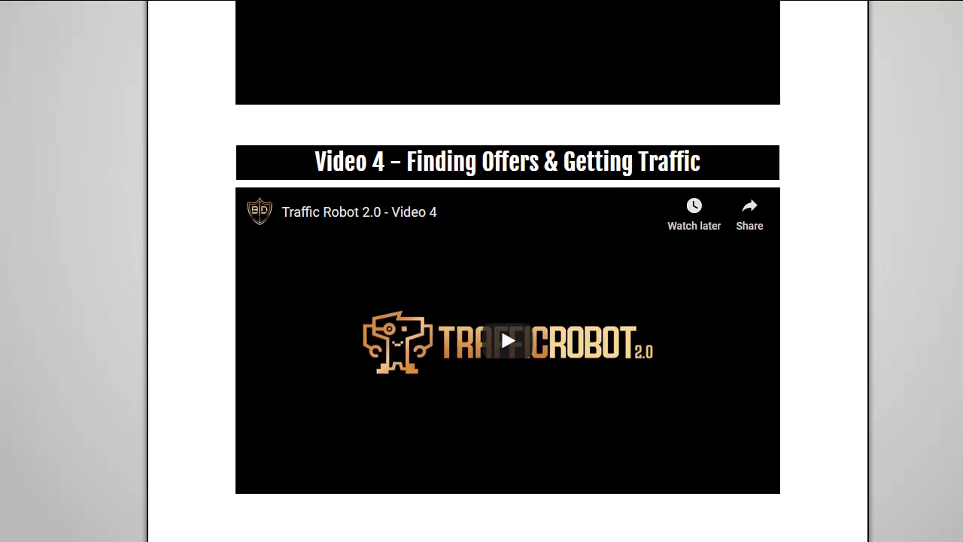
{"action": "scroll", "scroll_direction": "down", "scroll_amount": 3}
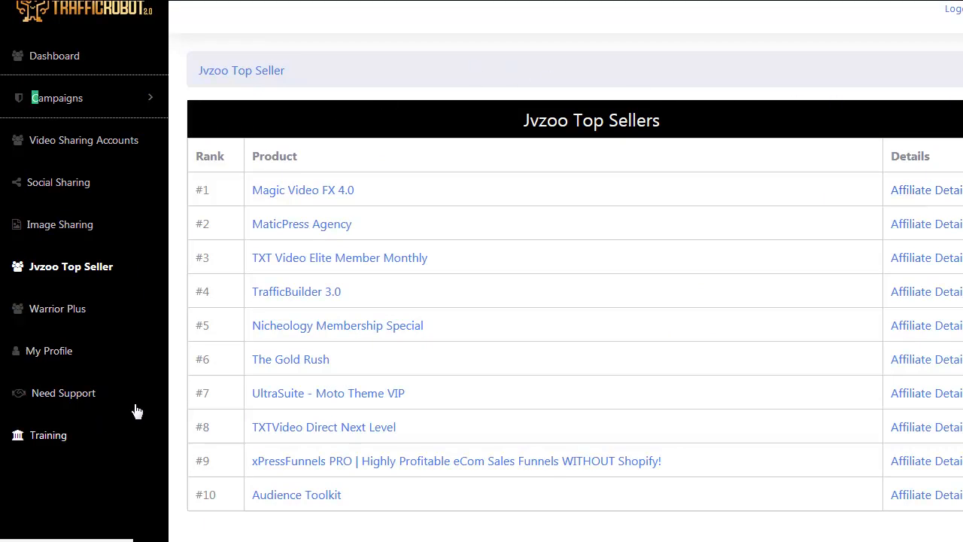
{"action": "mouse_move", "coordinate": [467, 401]}
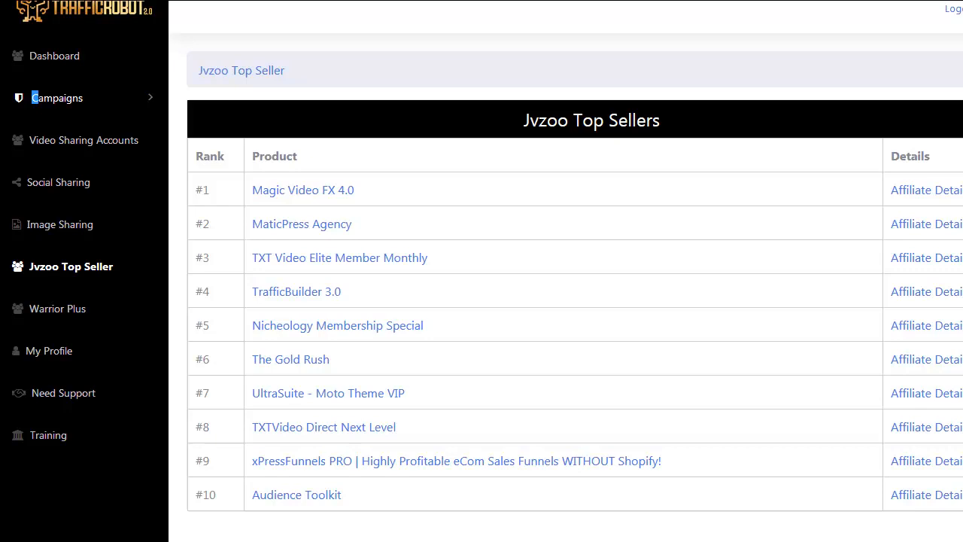
{"action": "mouse_move", "coordinate": [358, 314]}
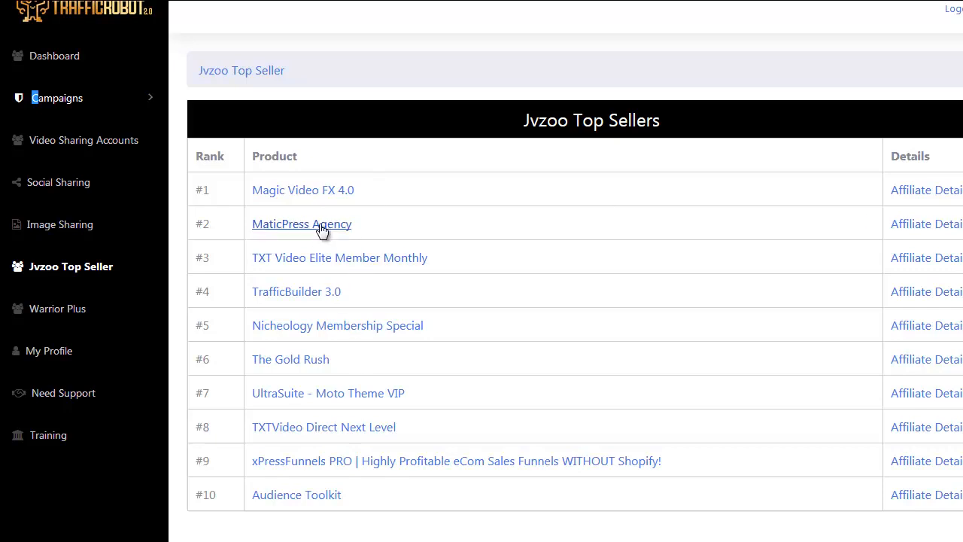
{"action": "mouse_move", "coordinate": [296, 292]}
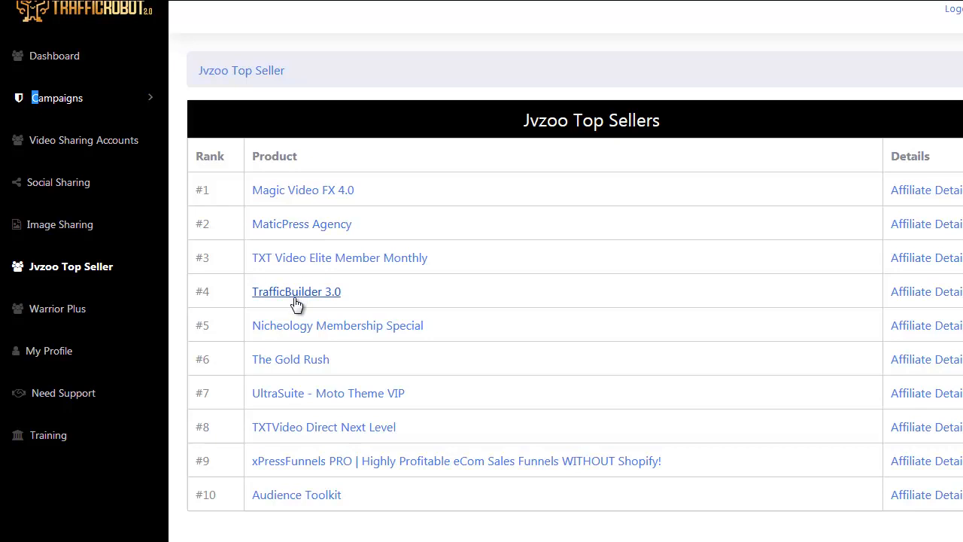
{"action": "mouse_move", "coordinate": [60, 113]}
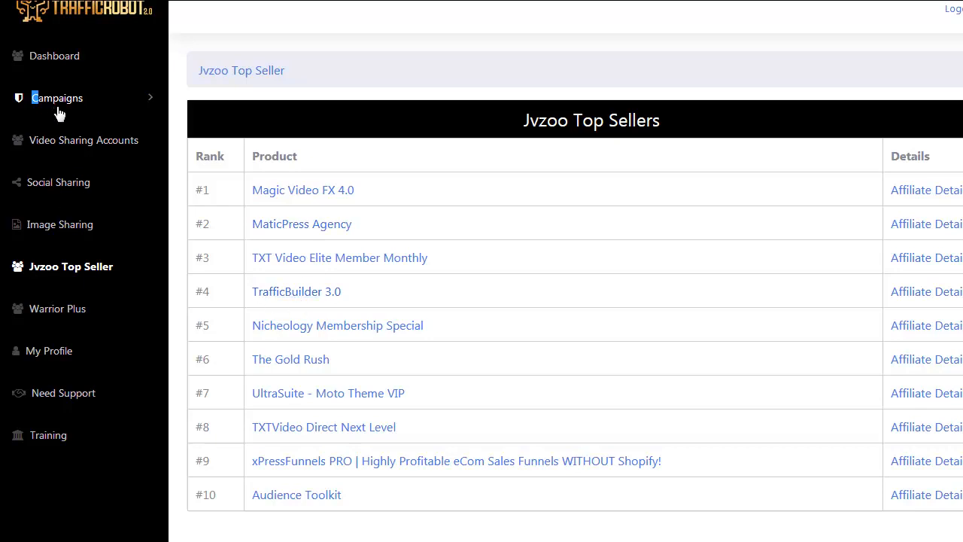
- Start a New Campaign from the Campaigns menu and look down its form
{"action": "left_click", "coordinate": [57, 98]}
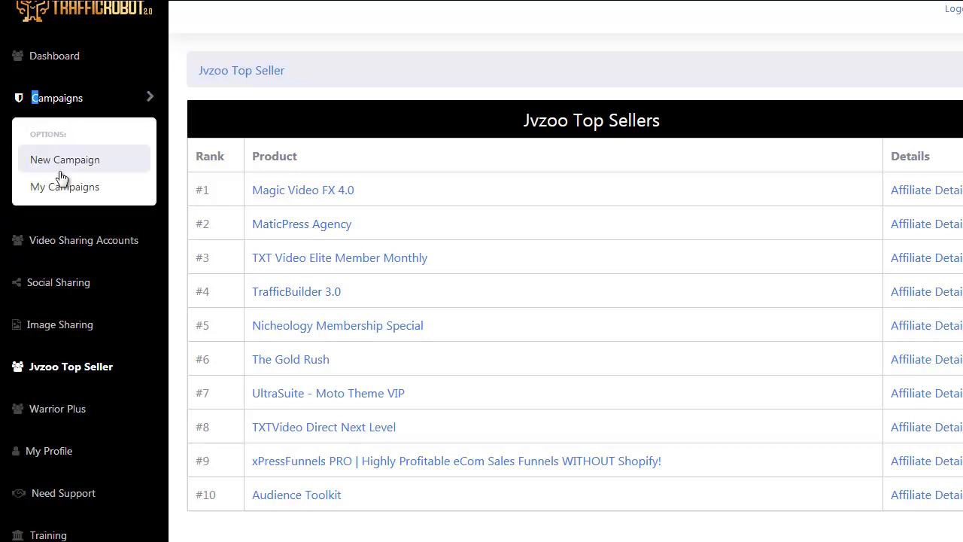
{"action": "left_click", "coordinate": [65, 159]}
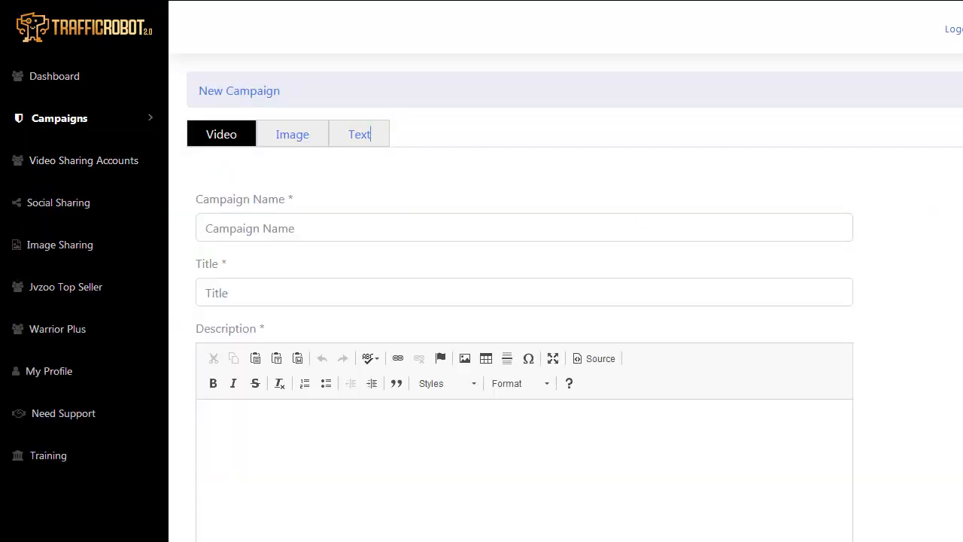
{"action": "scroll", "scroll_direction": "down", "scroll_amount": 3}
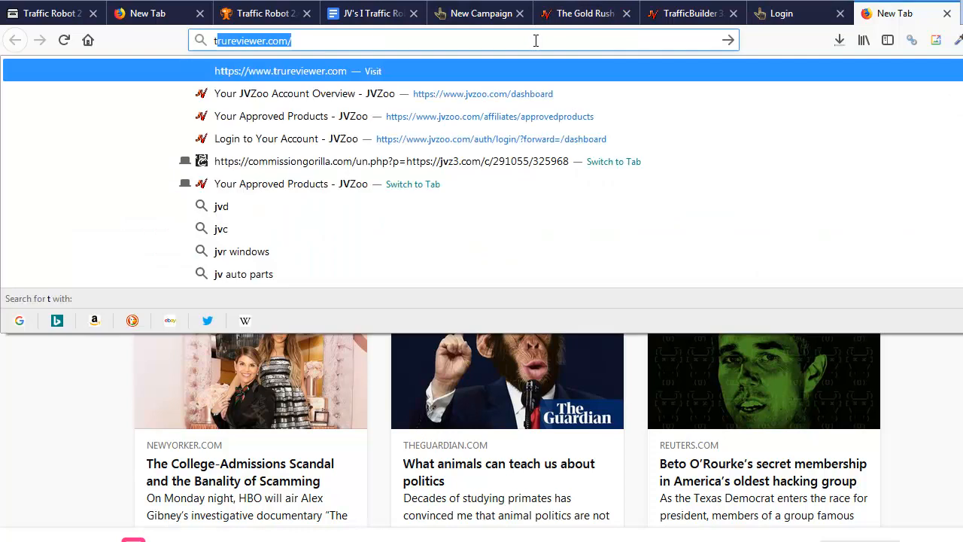
- Search Google for 'traffic robot review' in a new tab
{"action": "type", "text": "traffic"}
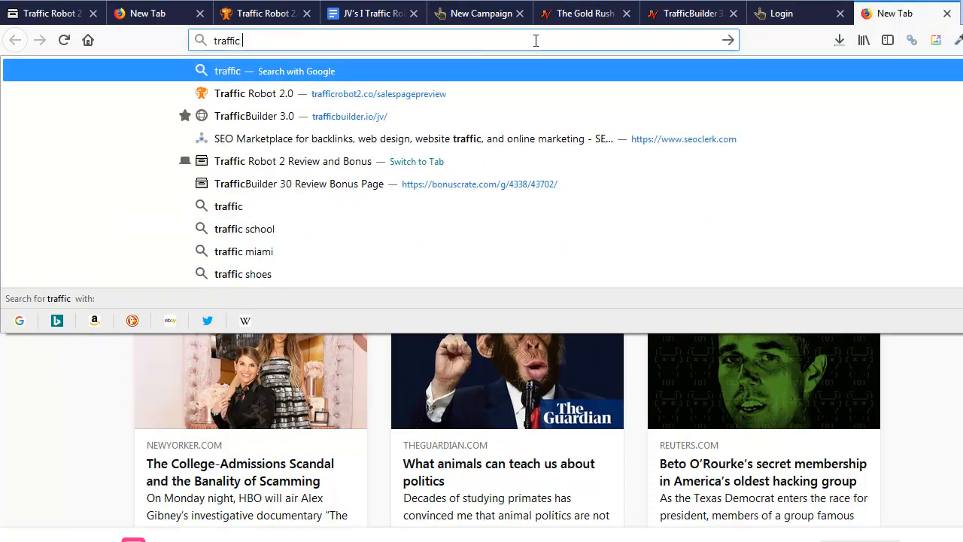
{"action": "type", "text": "robot review"}
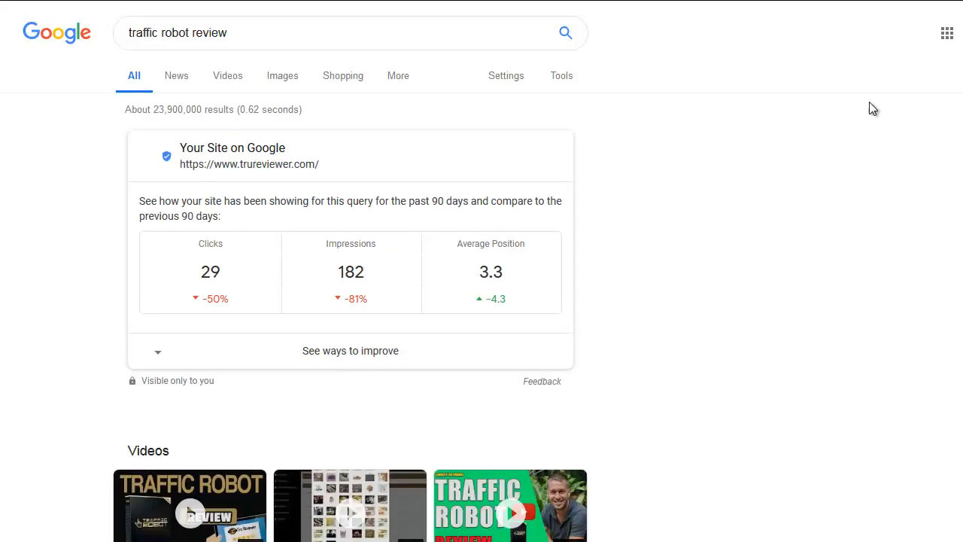
{"action": "scroll", "scroll_direction": "down", "scroll_amount": 3}
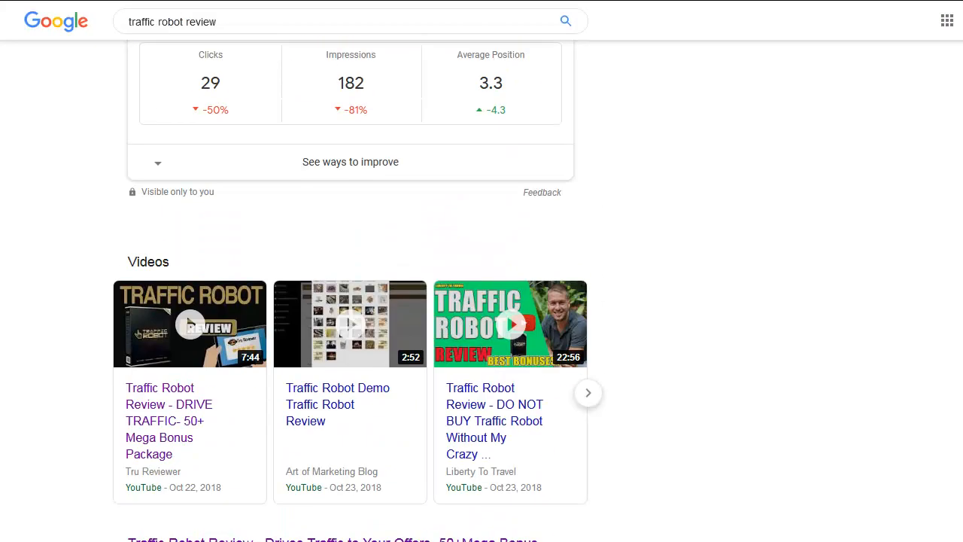
{"action": "scroll", "scroll_direction": "down", "scroll_amount": 3}
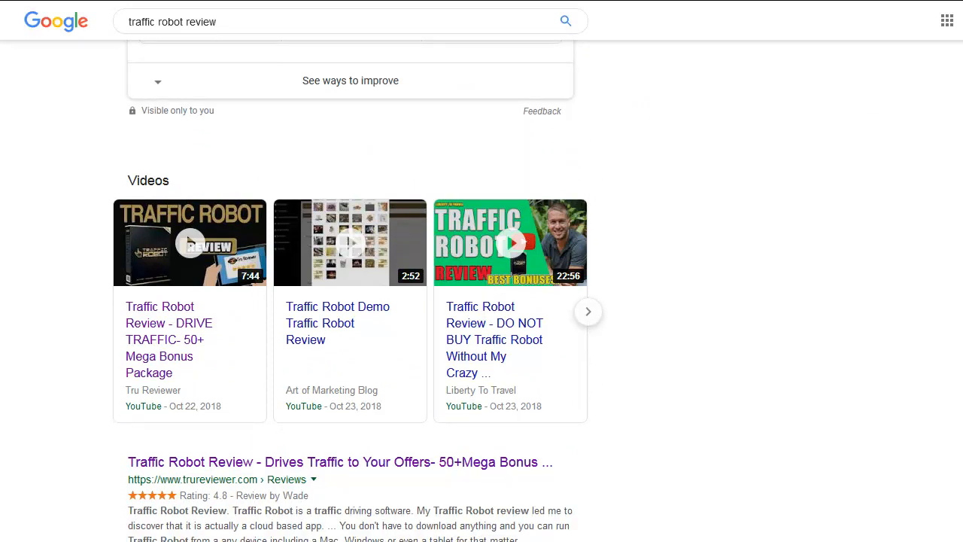
{"action": "scroll", "scroll_direction": "down", "scroll_amount": 3}
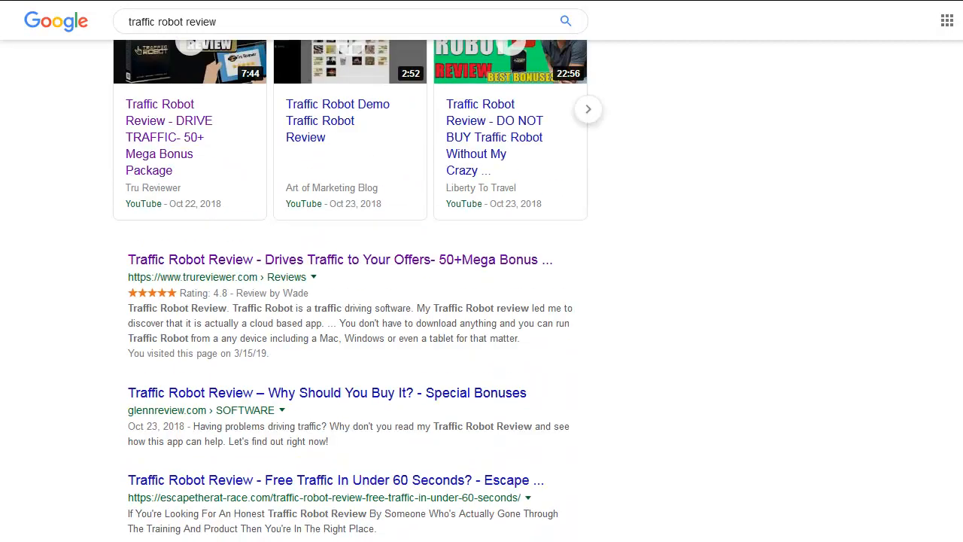
{"action": "mouse_move", "coordinate": [364, 278]}
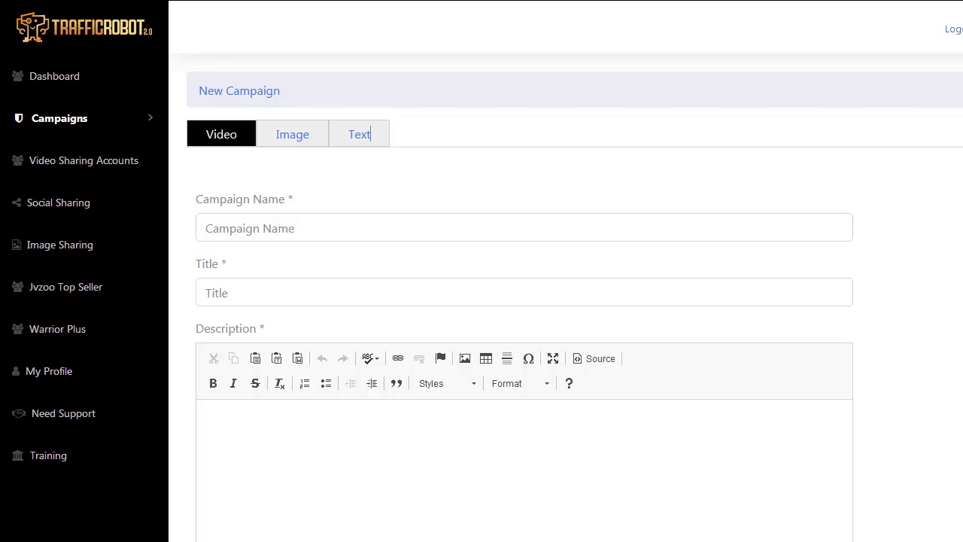
{"action": "mouse_move", "coordinate": [943, 135]}
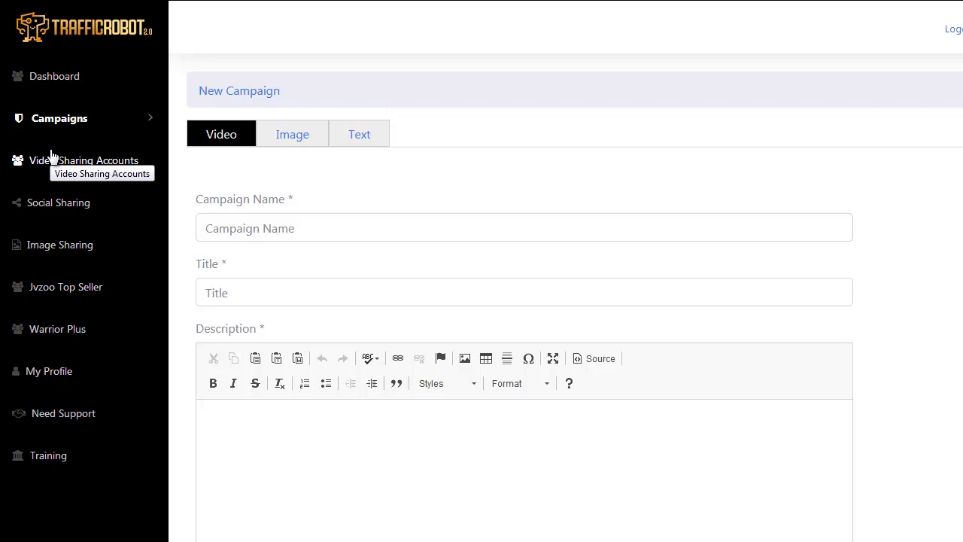
{"action": "mouse_move", "coordinate": [53, 112]}
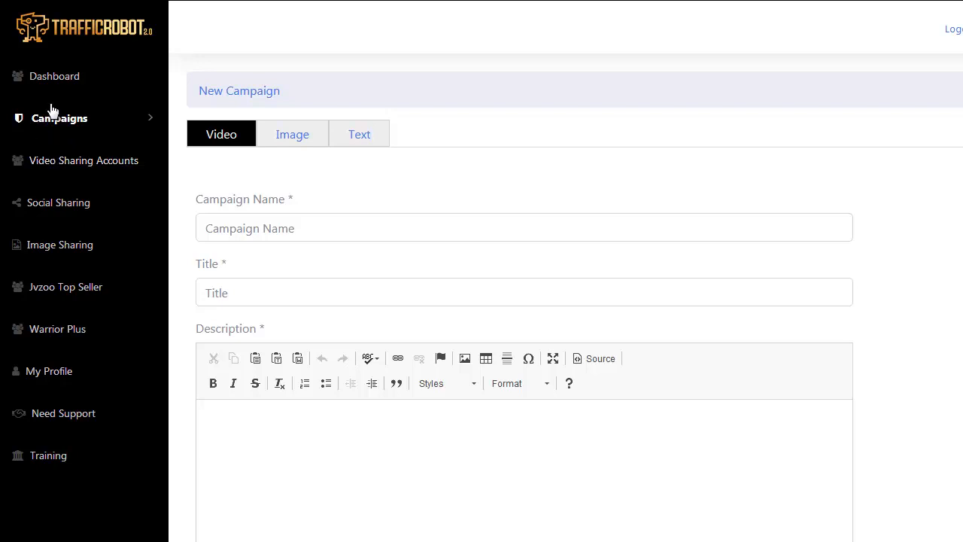